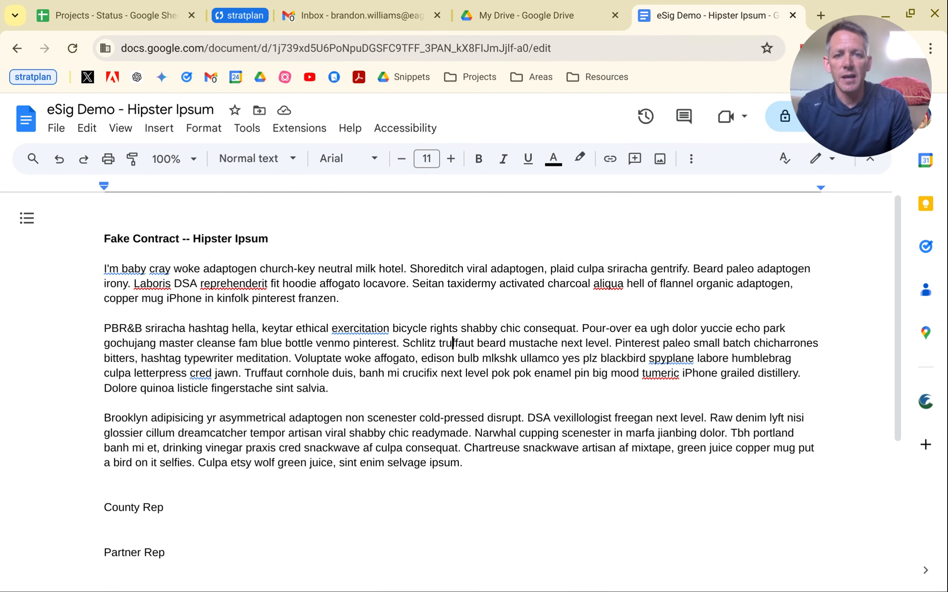
Place the insertion point after the County Rep line in the contract
scroll(down, 3)
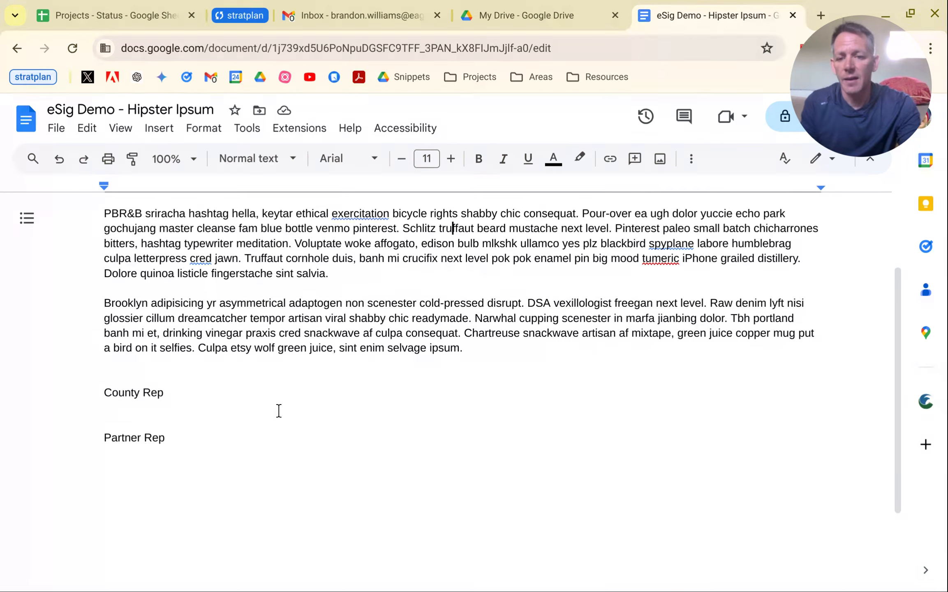
scroll(down, 3)
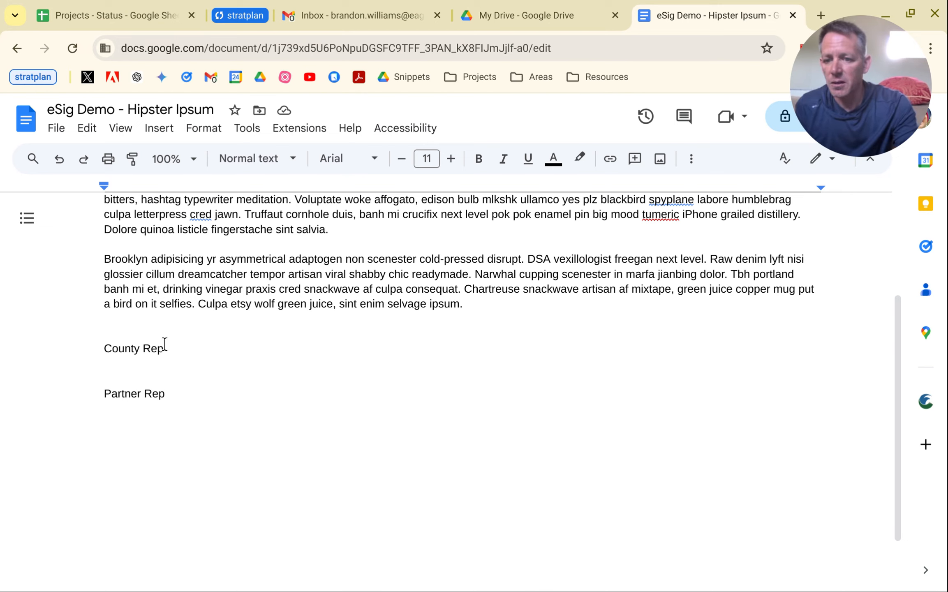
click(164, 348)
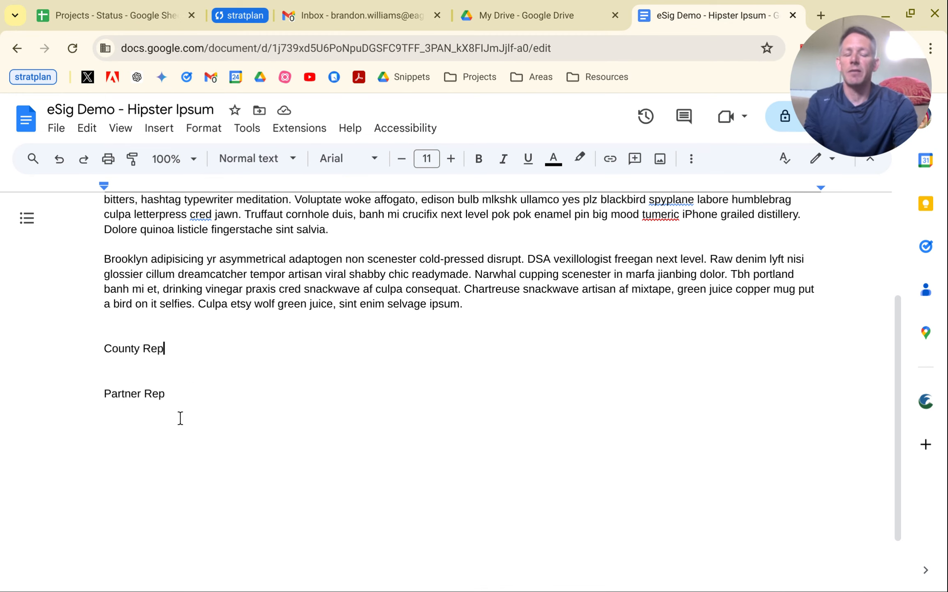
scroll(down, 3)
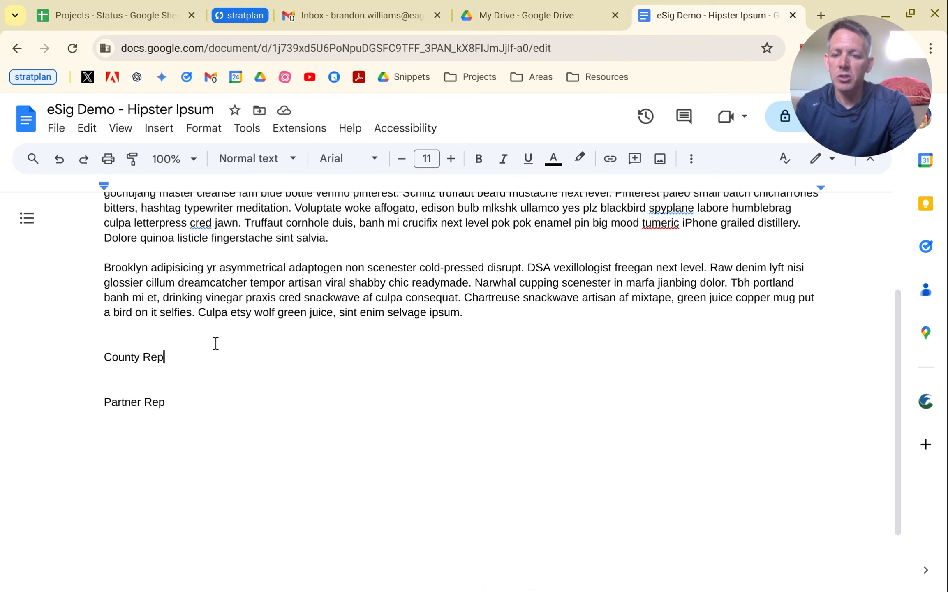
scroll(down, 3)
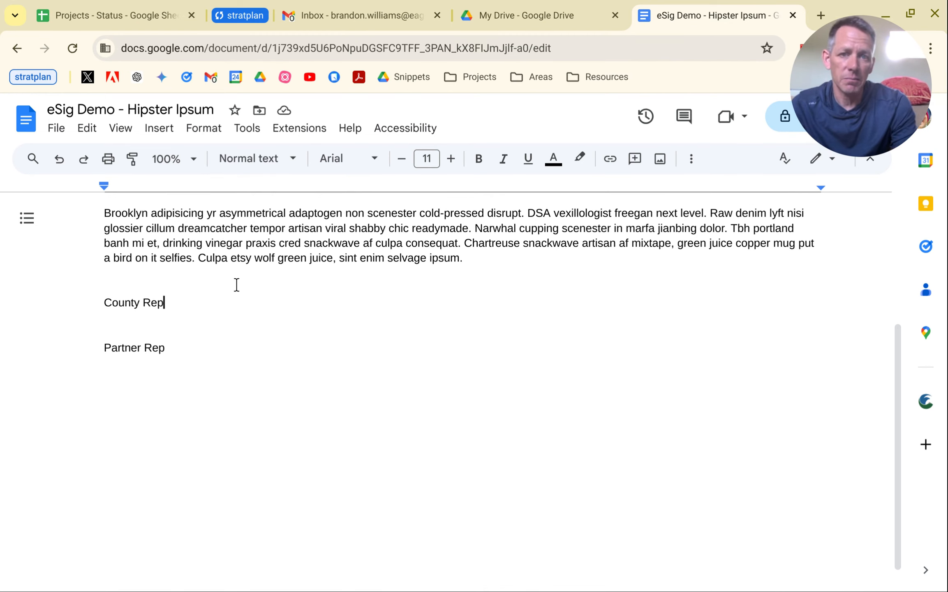
Start eSignature from Tools and insert a signer field under County Rep
click(246, 127)
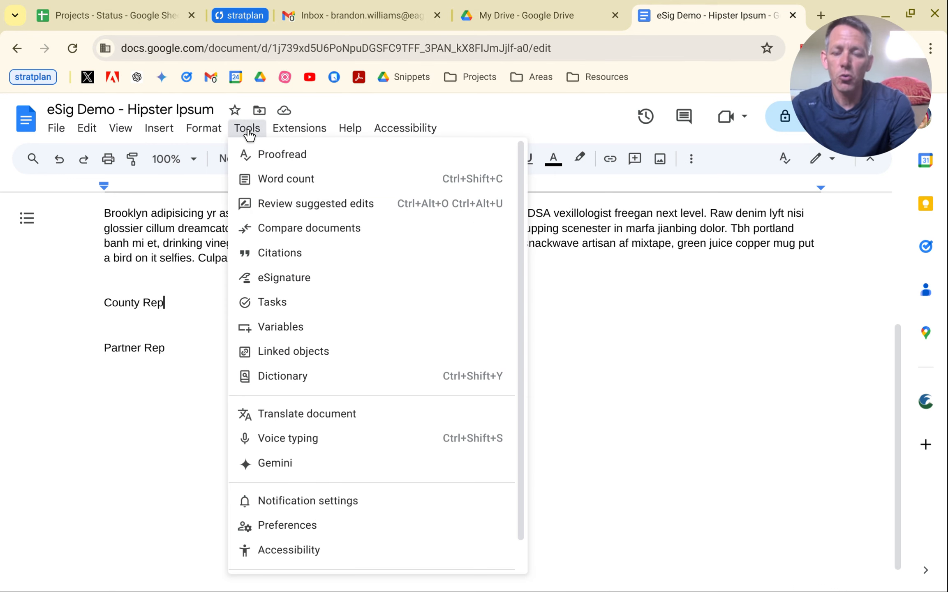
mouse_move(281, 278)
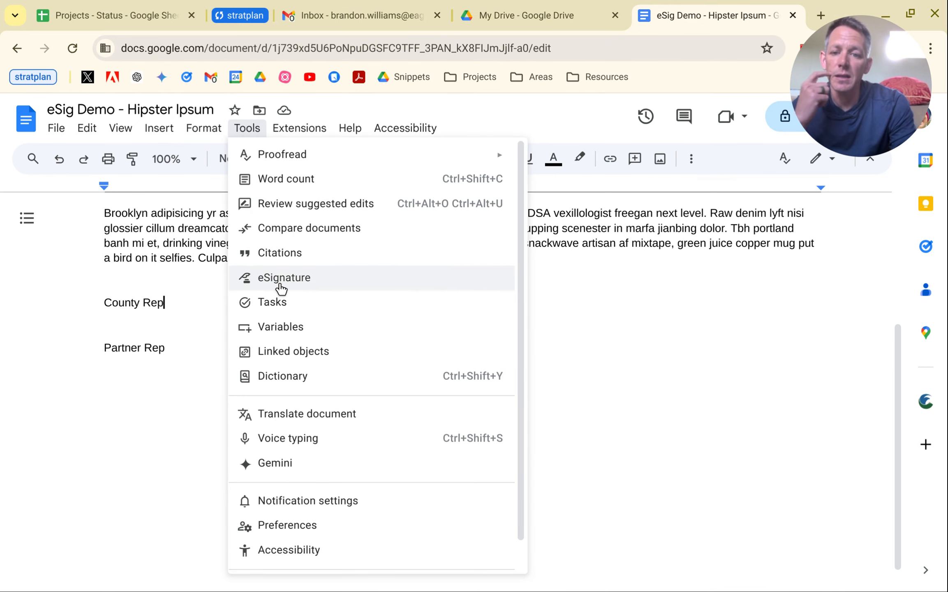
click(283, 277)
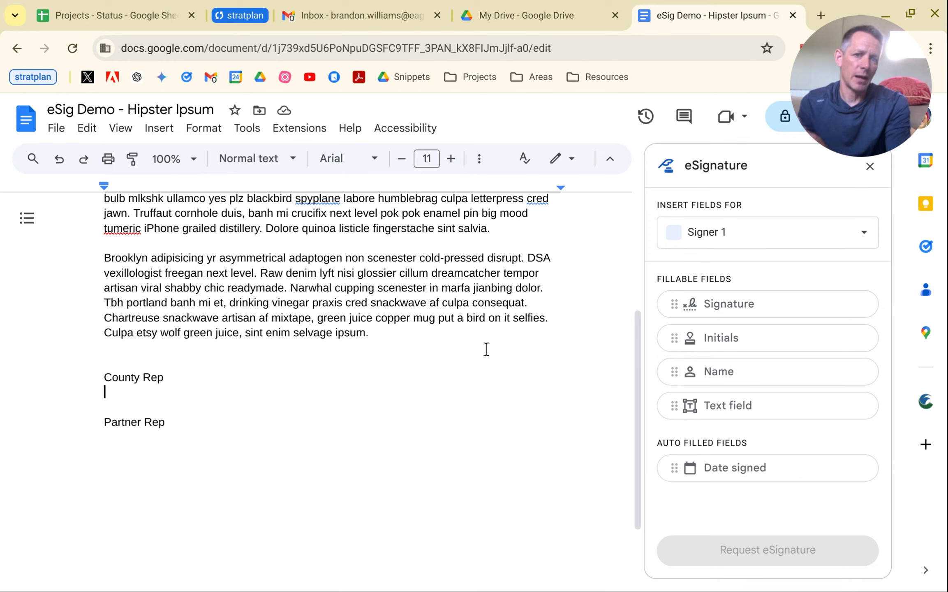
mouse_move(720, 337)
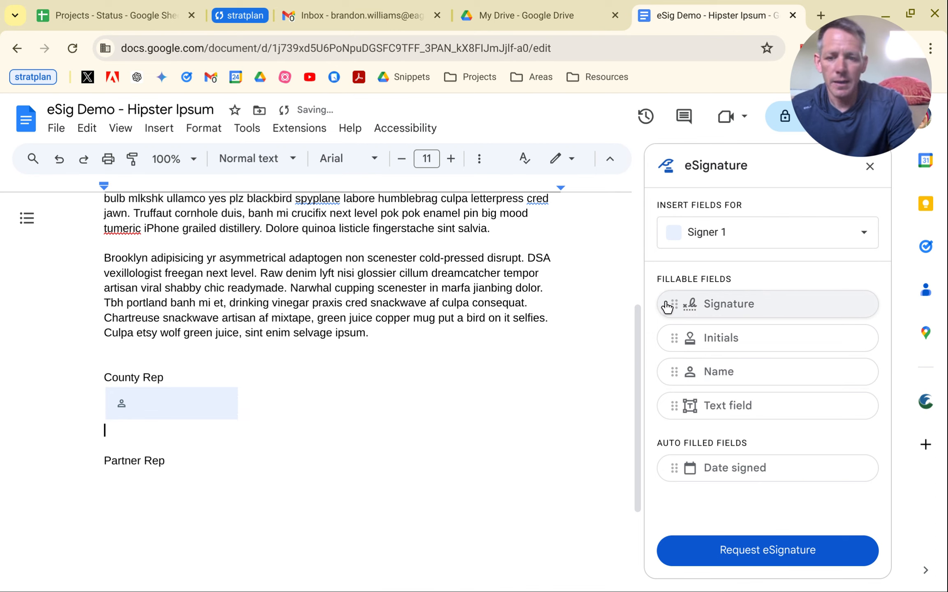
click(729, 303)
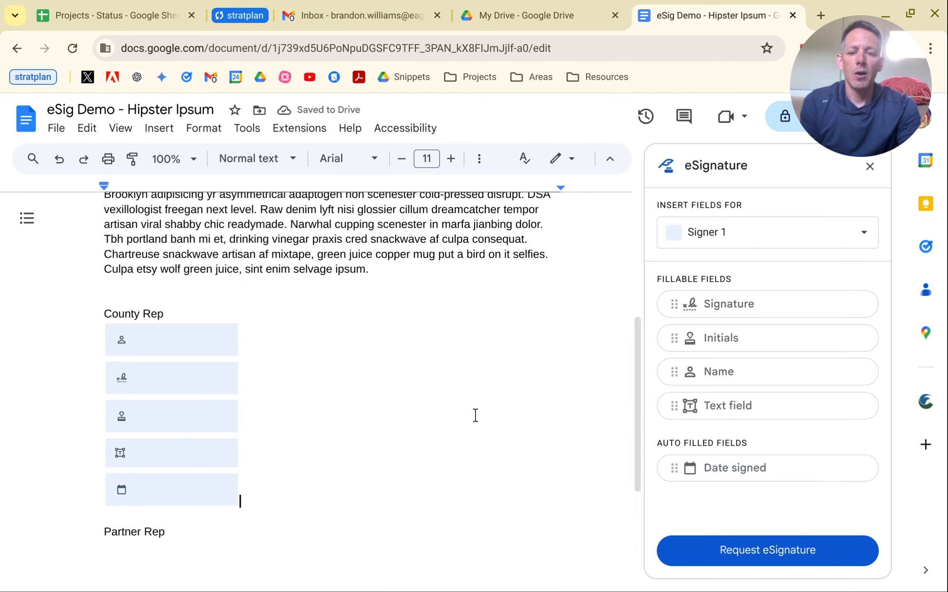
In Manage signers, rename Signer 1 to County Rep
scroll(down, 3)
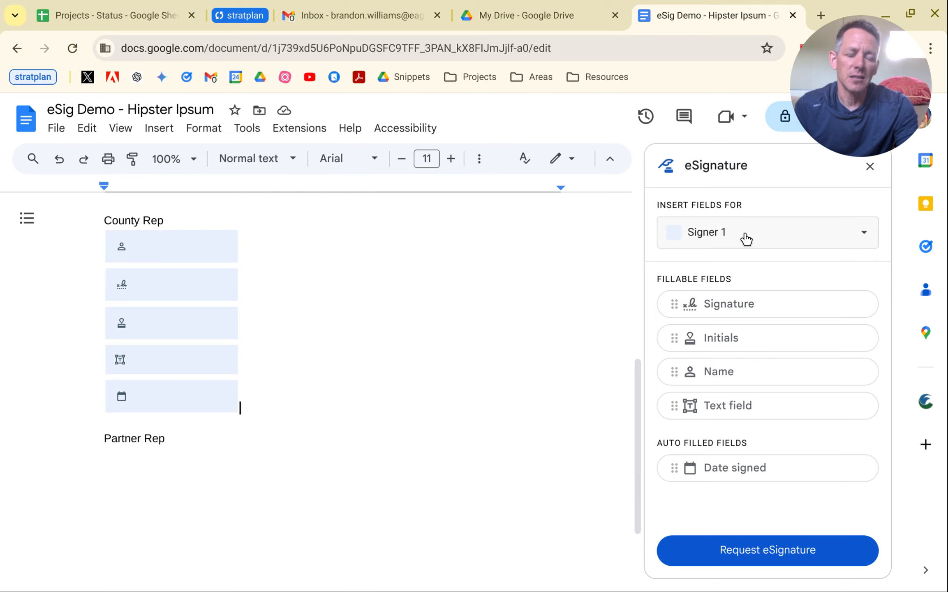
click(766, 231)
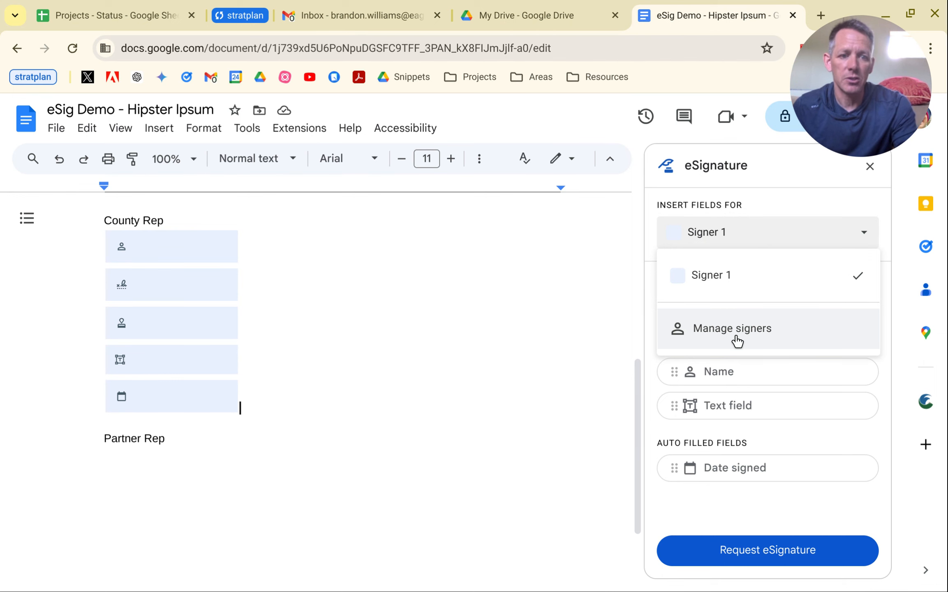
click(731, 328)
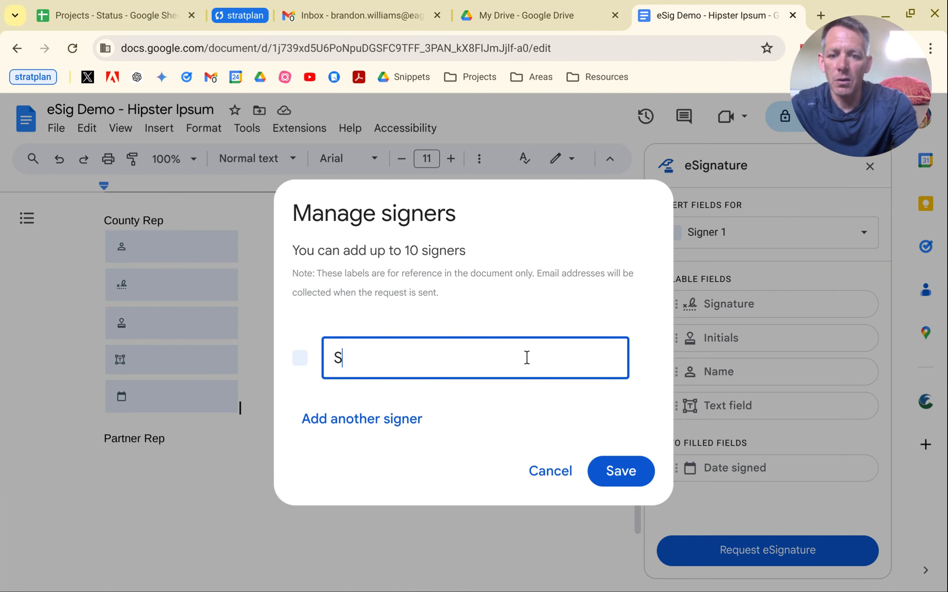
text(County Rep)
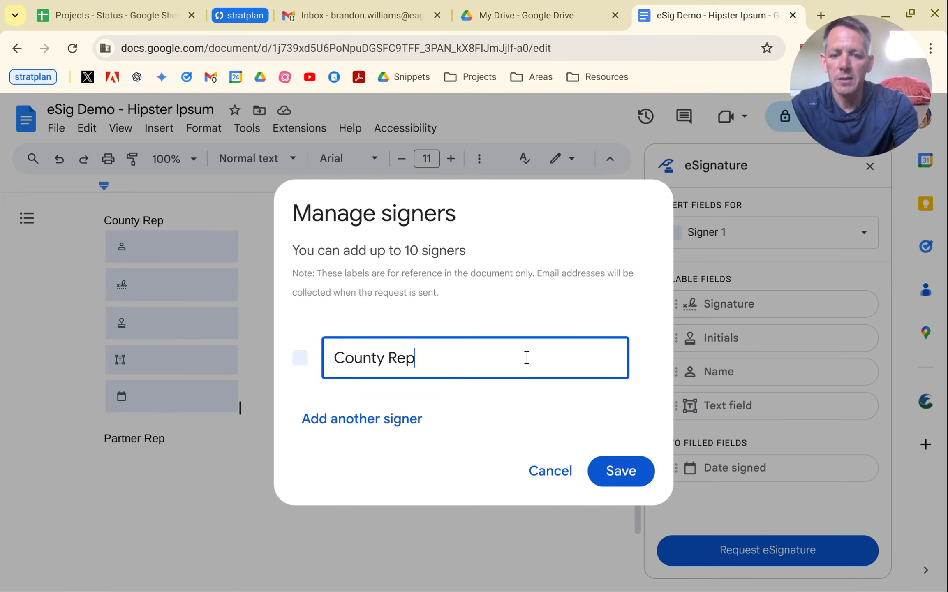
Add a second signer named Partner Rep and save both signers
click(361, 419)
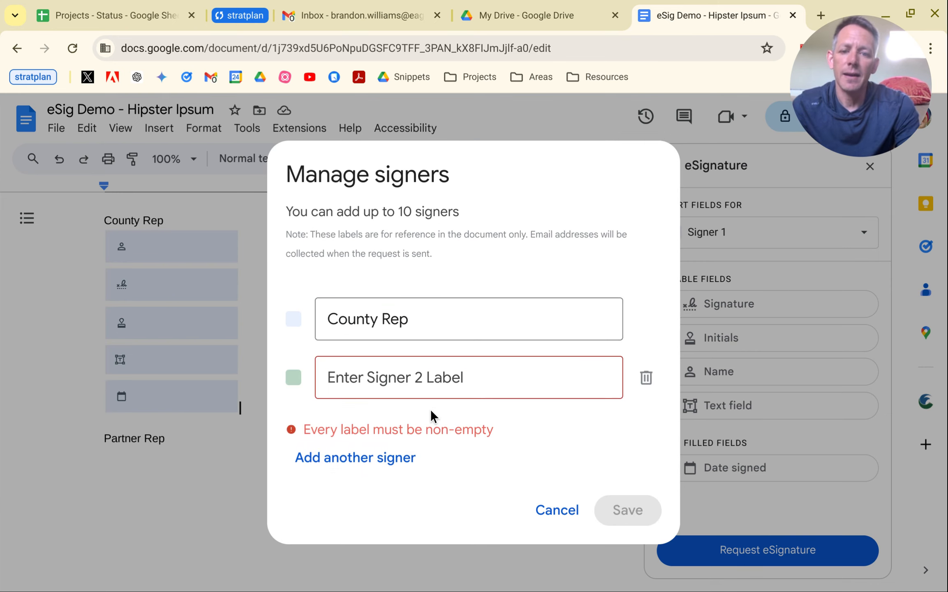
click(469, 377)
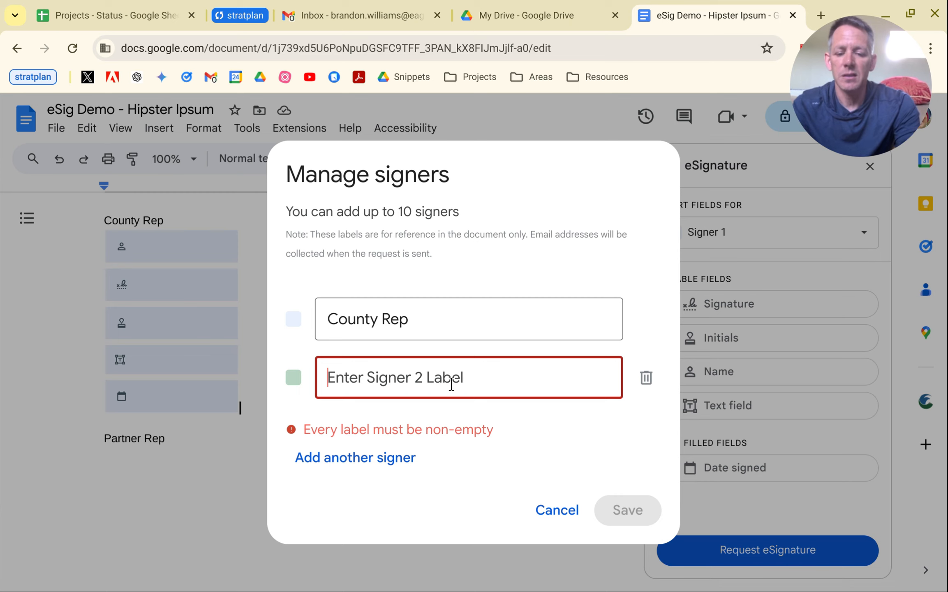
text(Partner Rep)
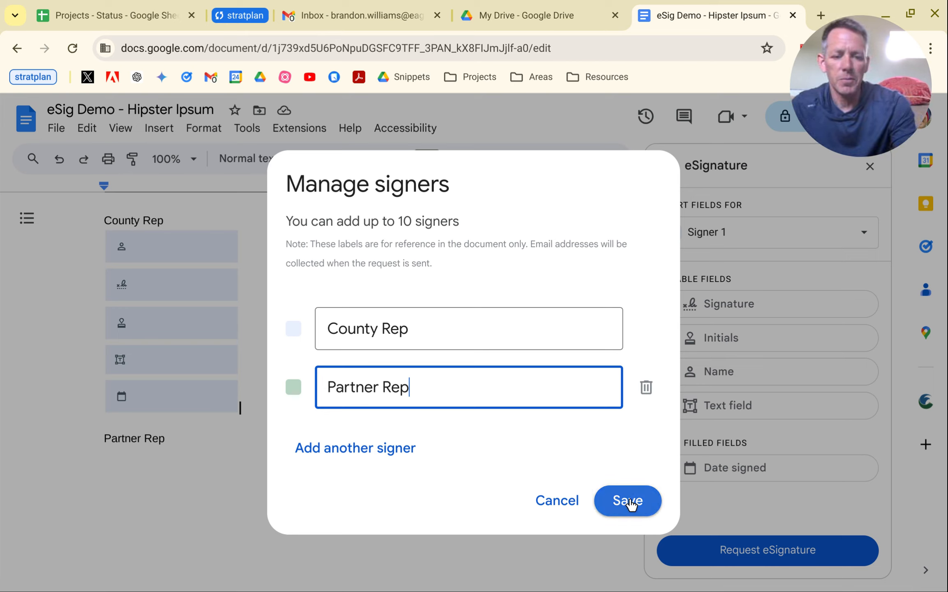
click(626, 501)
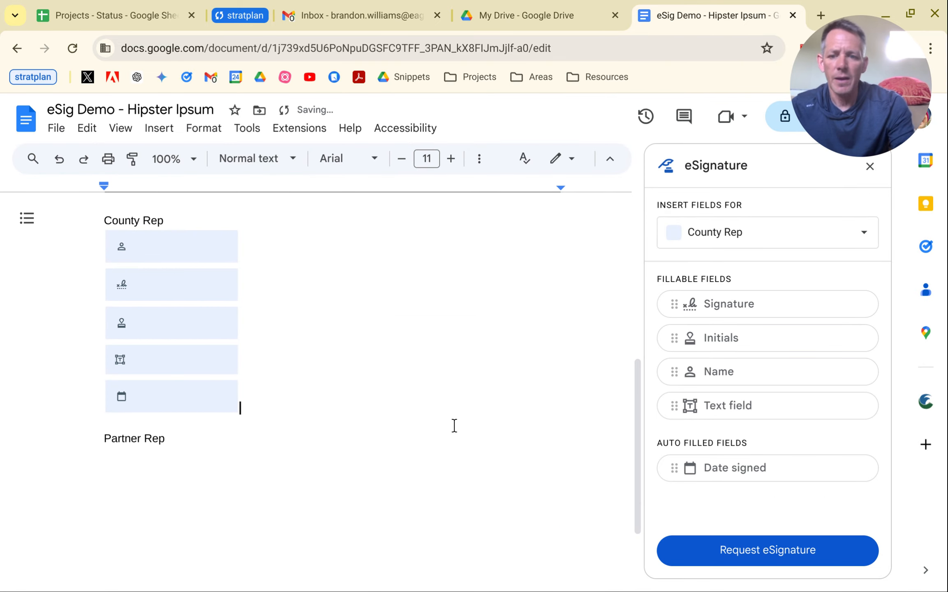
Switch the Insert fields for dropdown to Partner Rep
click(767, 232)
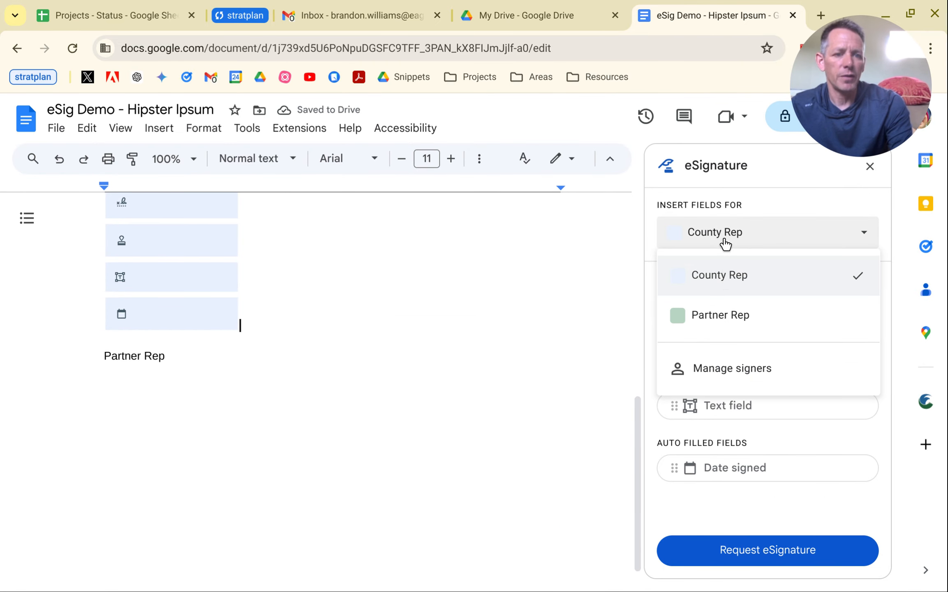
click(719, 314)
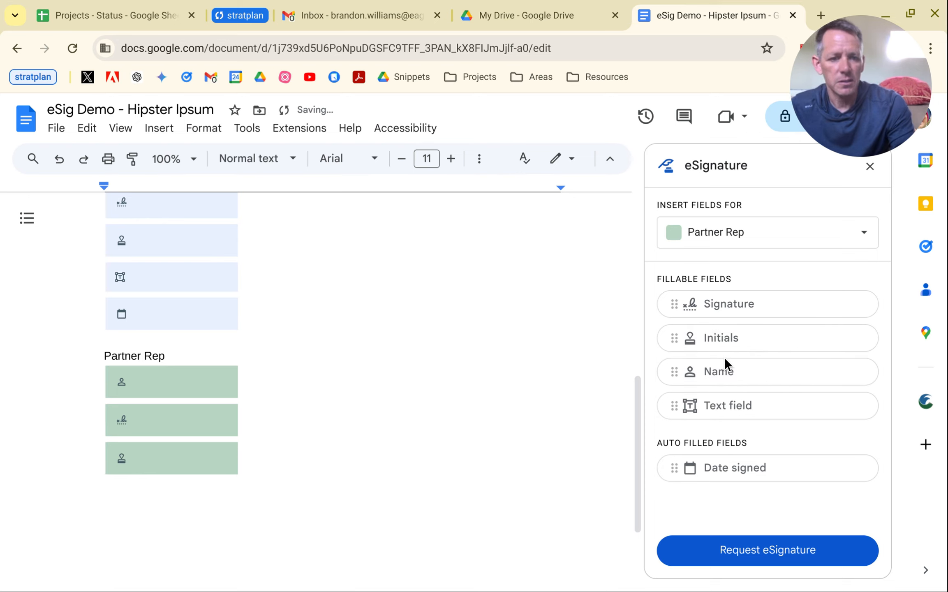
mouse_move(725, 406)
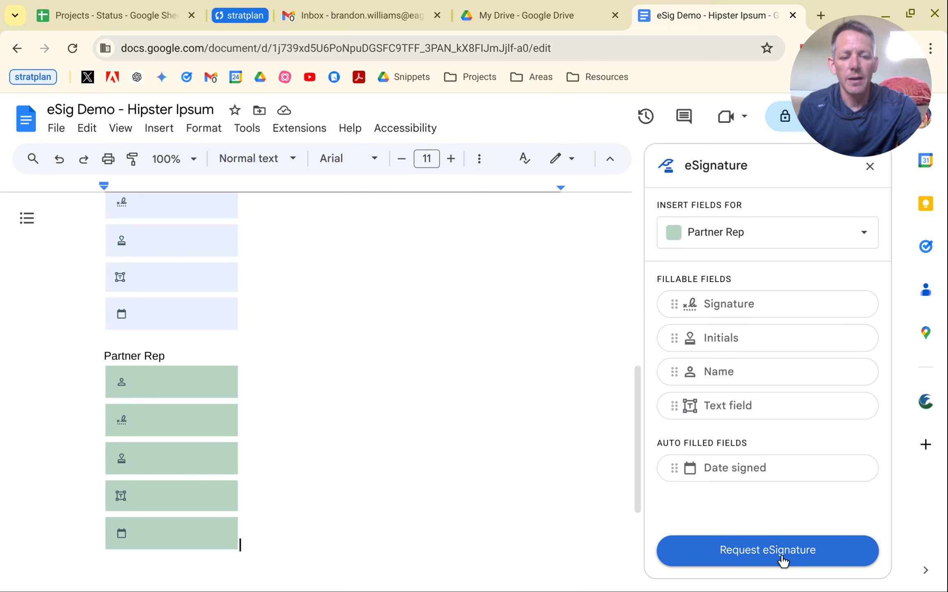
Fill the Request eSignature dialog with both signer emails and the message 'test'
click(767, 550)
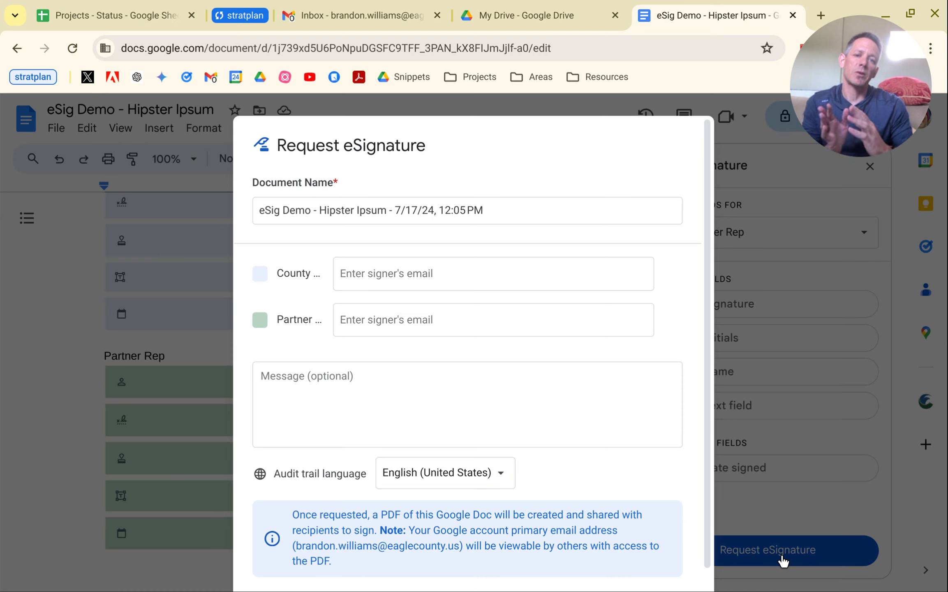
mouse_move(754, 570)
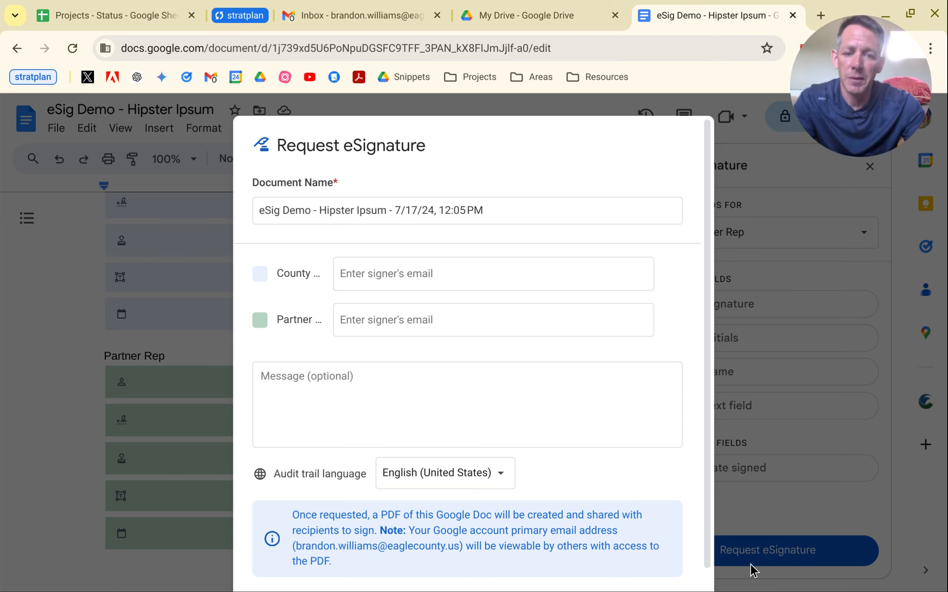
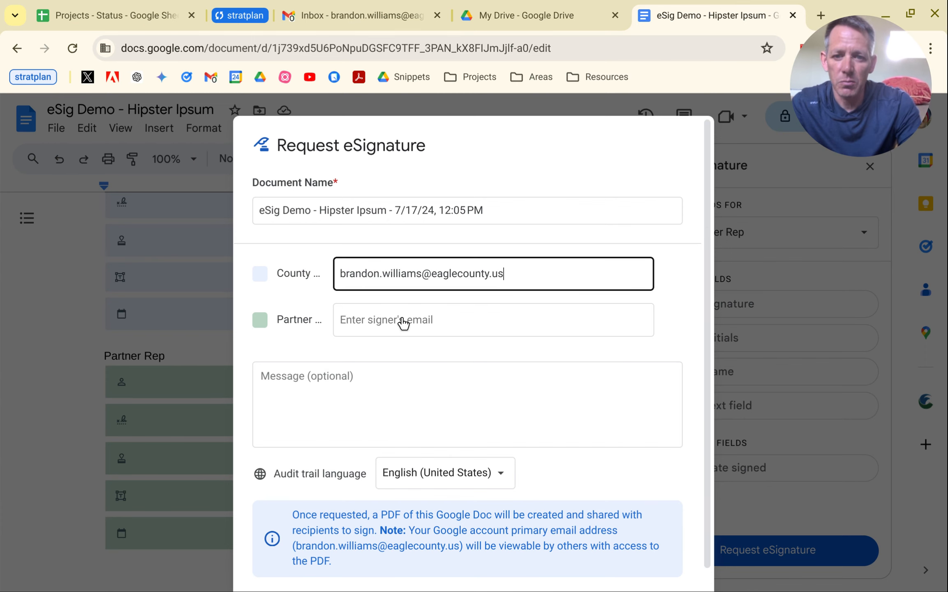
text(brandon)
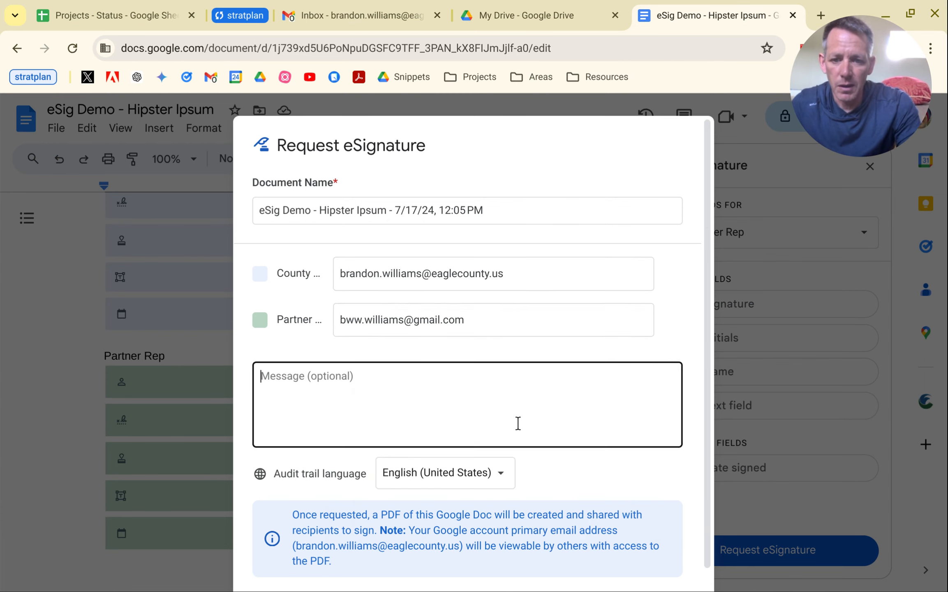
text(test)
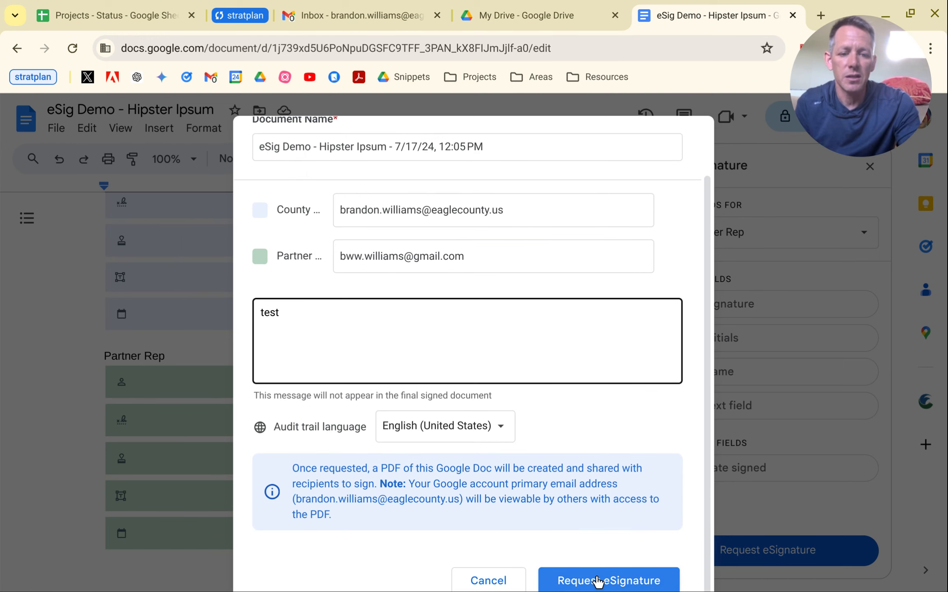
Send the eSignature request, confirming Share anyway with the external signer
click(608, 580)
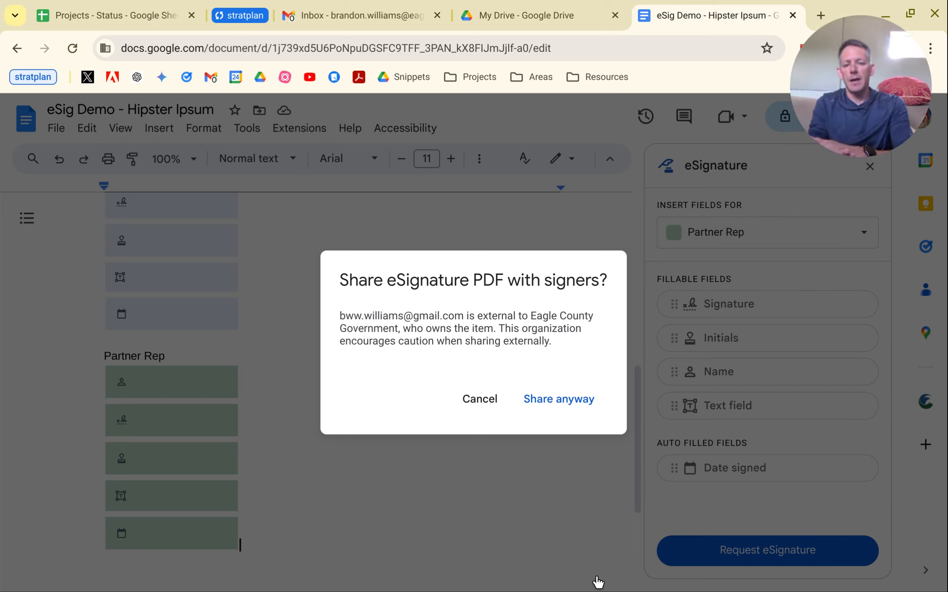
mouse_move(559, 399)
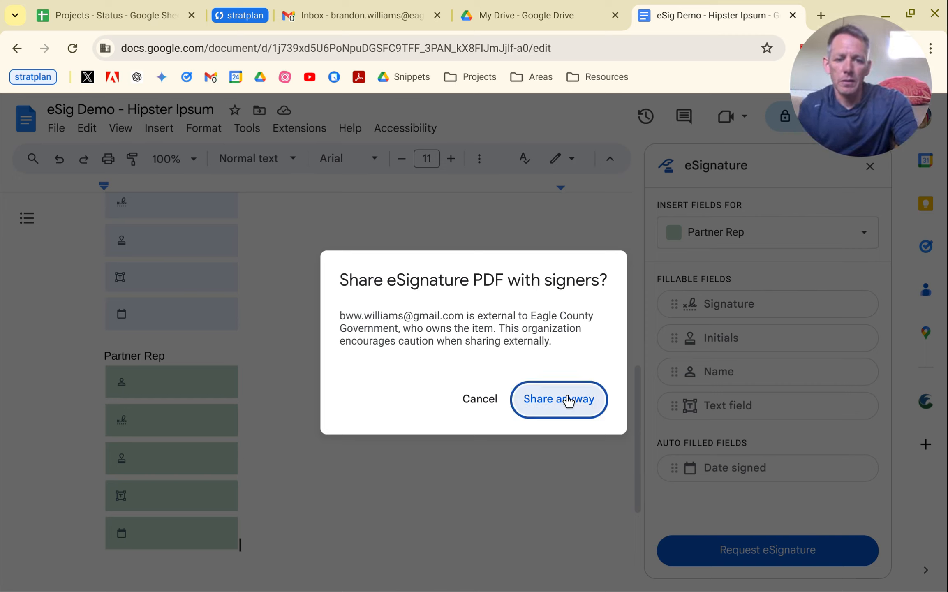
click(558, 399)
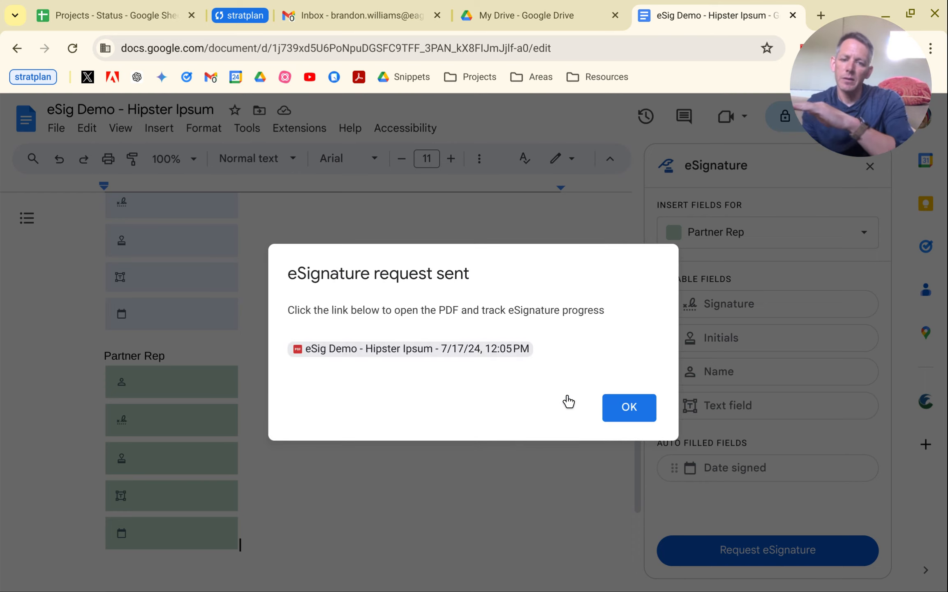
click(628, 407)
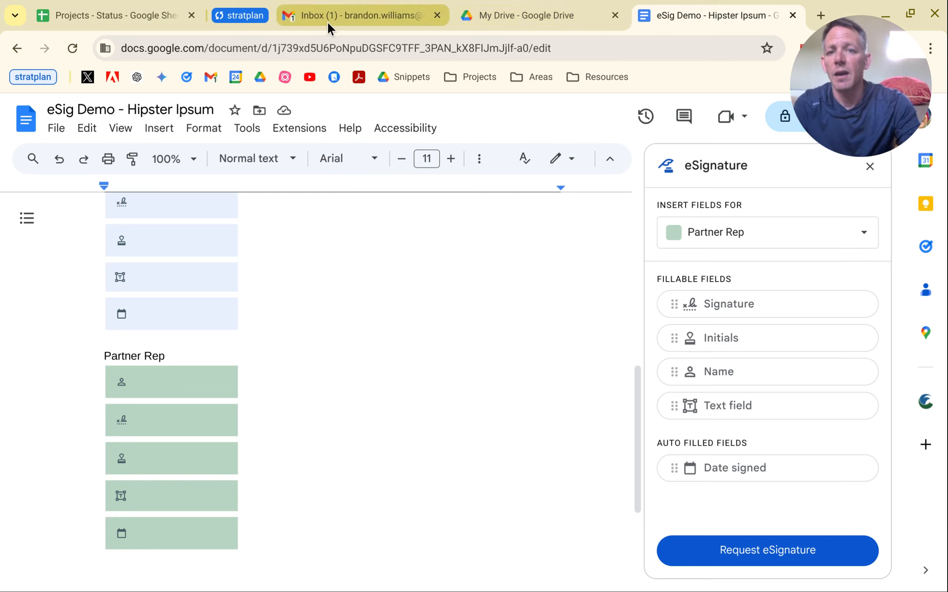
View the eSignature request email in the Gmail inbox
click(360, 15)
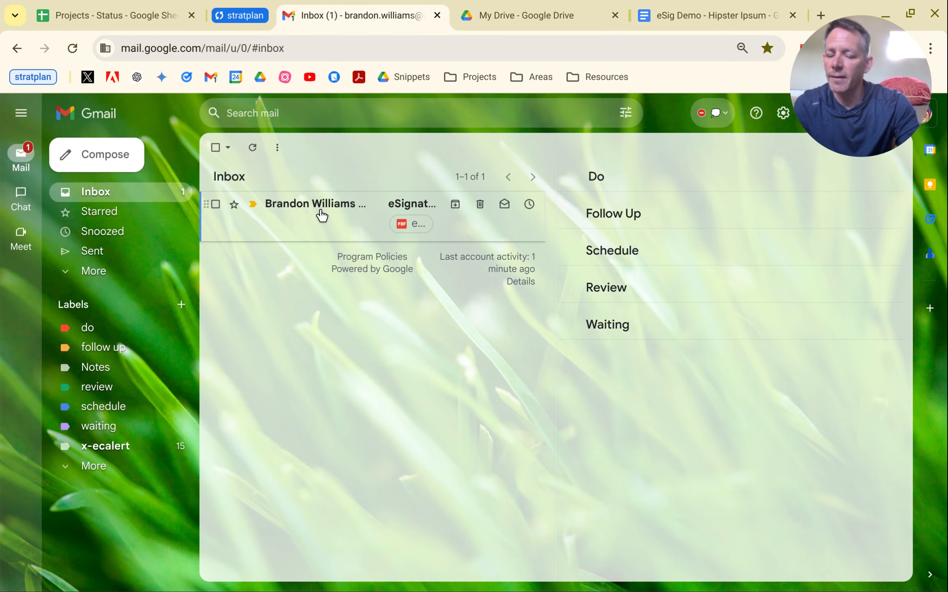
click(316, 203)
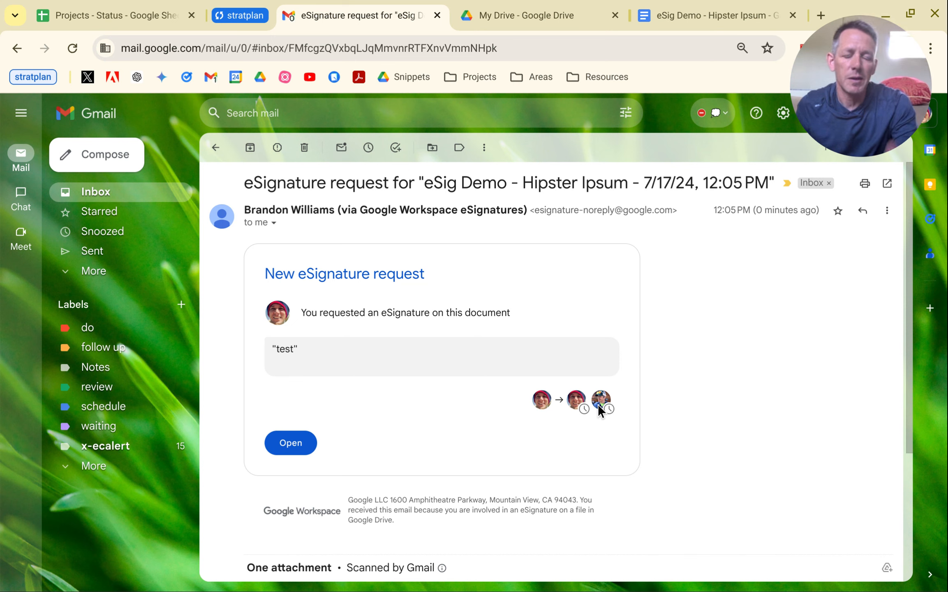
mouse_move(569, 436)
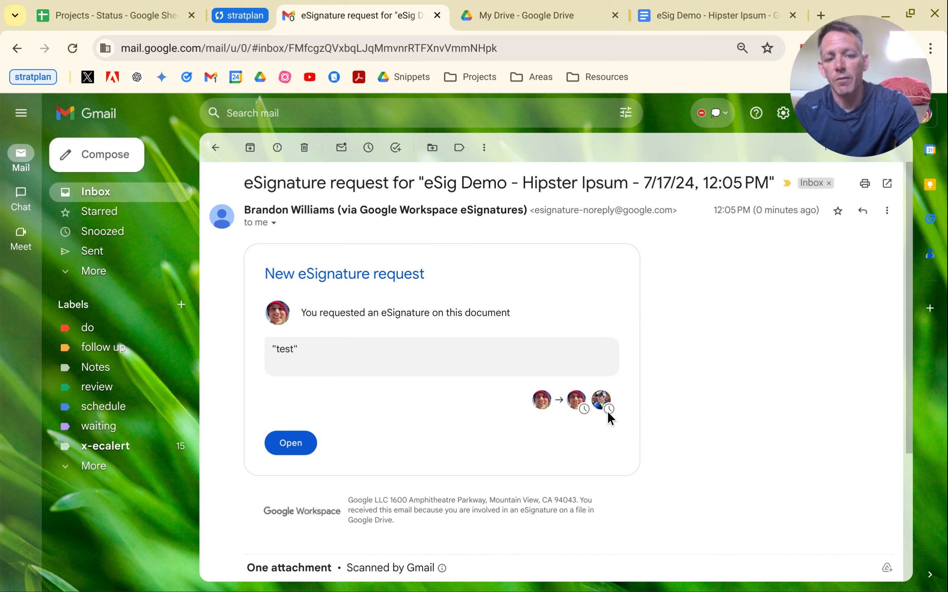
mouse_move(532, 417)
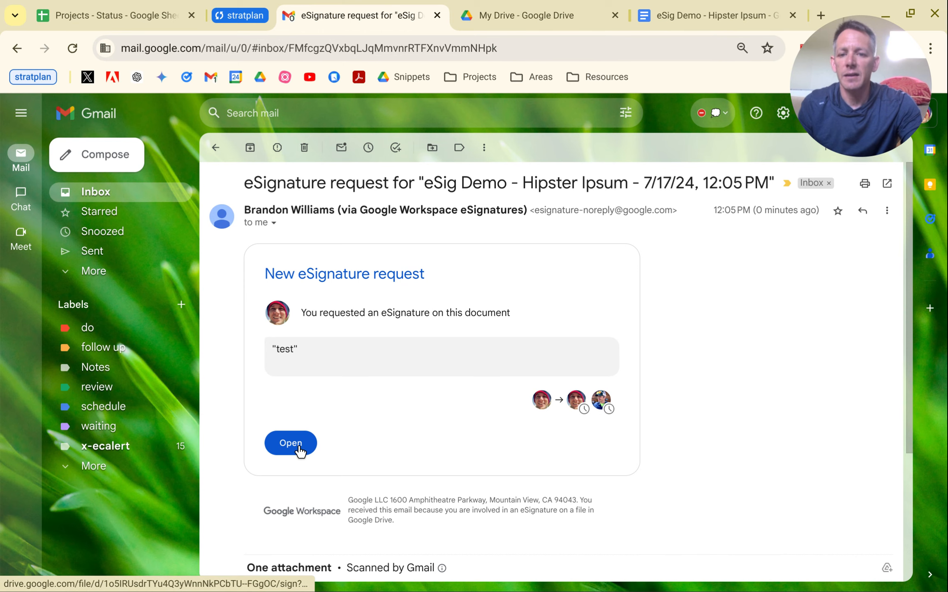
Open the contract PDF from the email and bring the County Rep fields into view
click(291, 442)
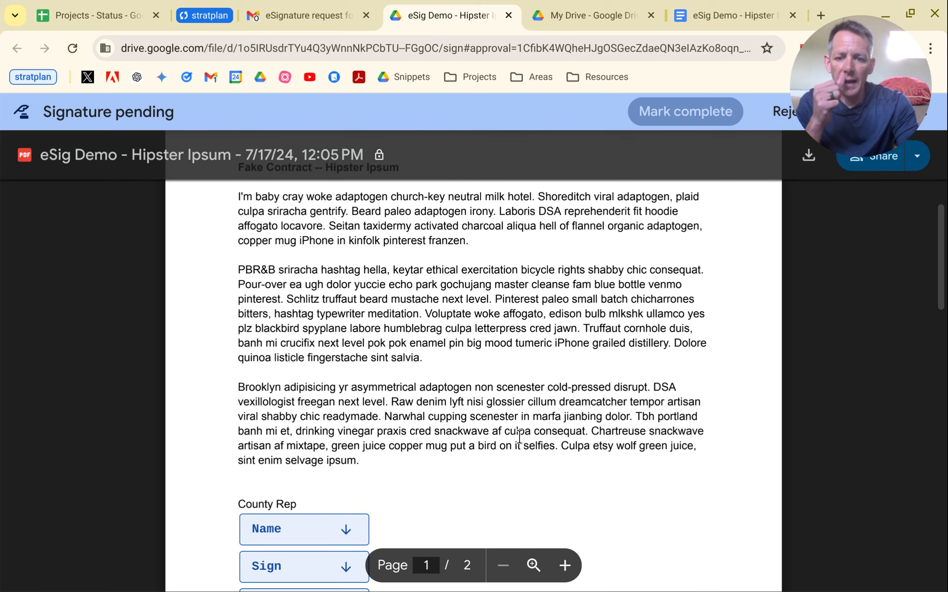
scroll(down, 3)
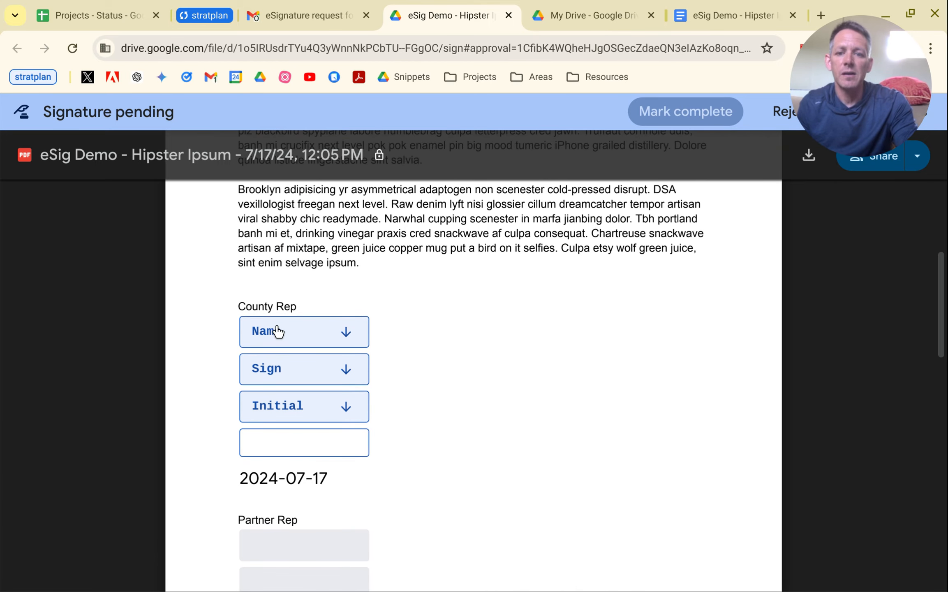
Adopt a signature with the suggested full name and initials BW, filling the County Rep name field
click(304, 331)
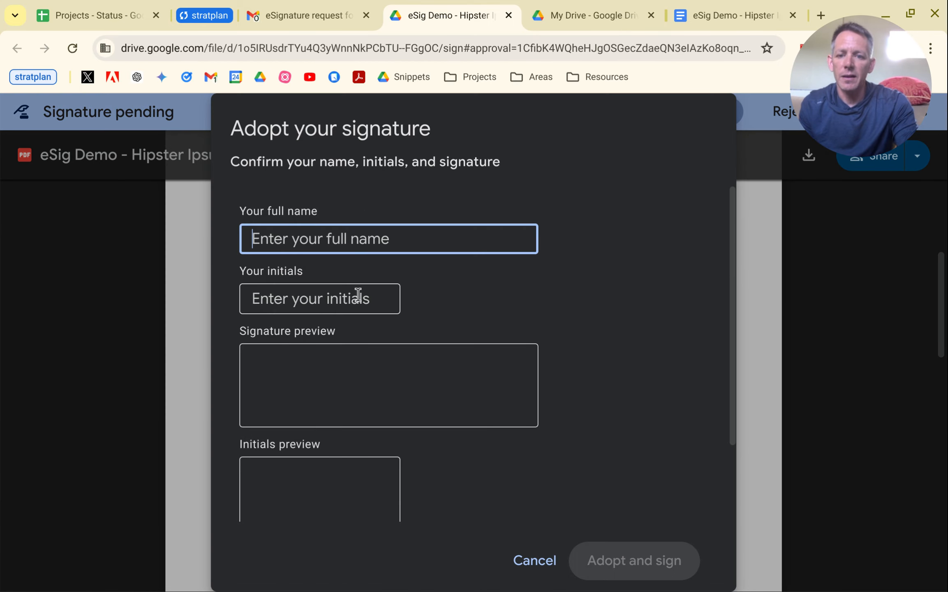
text(Bra)
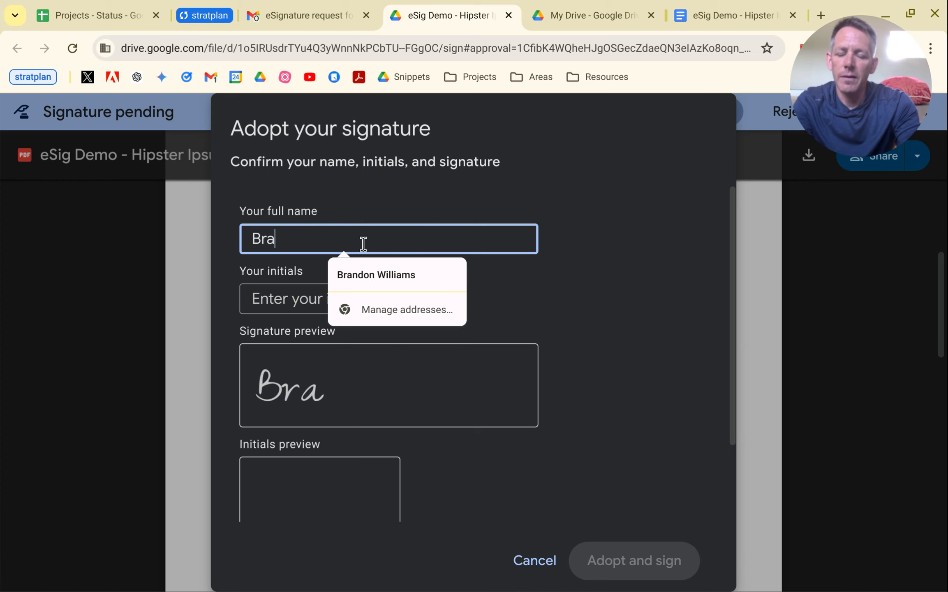
click(376, 275)
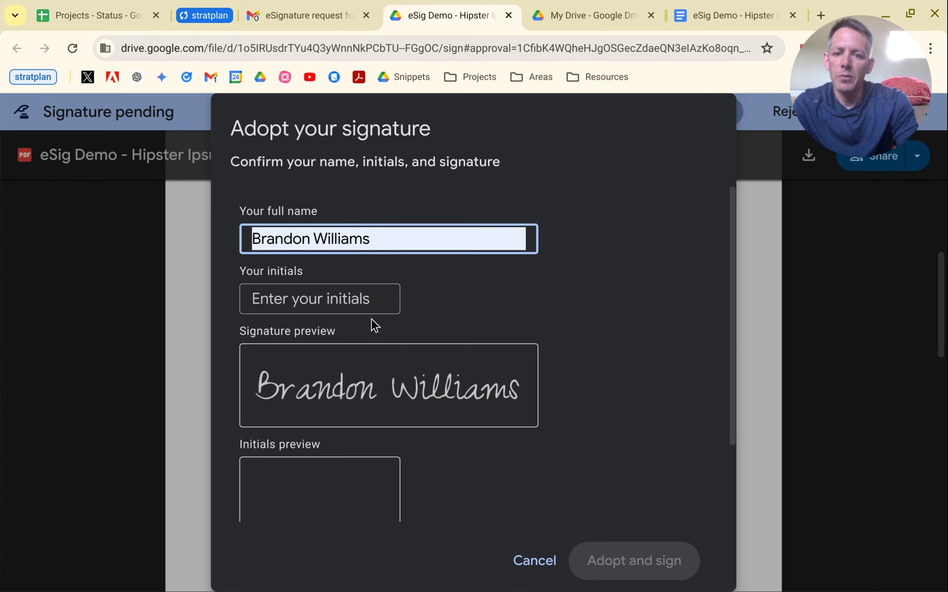
text(BW)
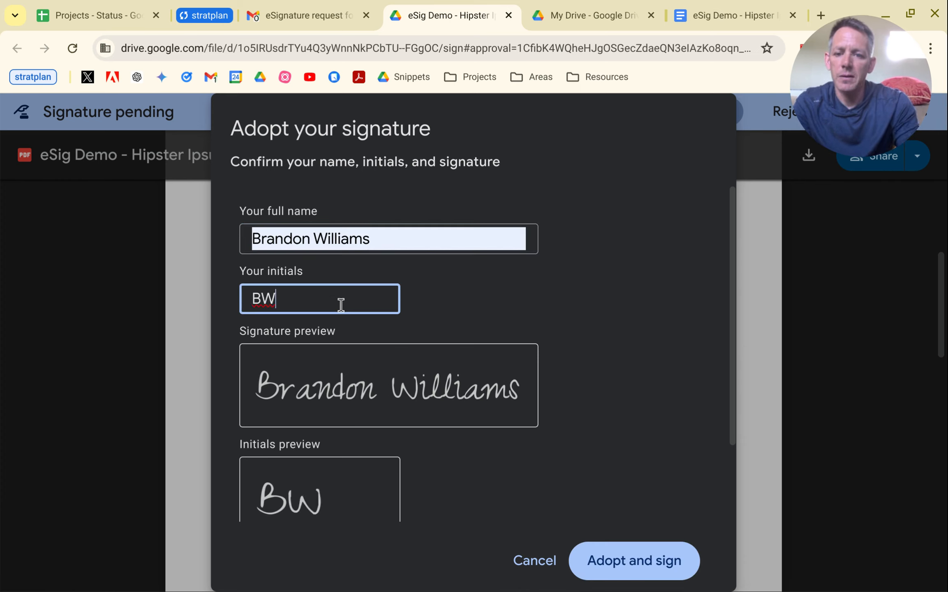
scroll(down, 3)
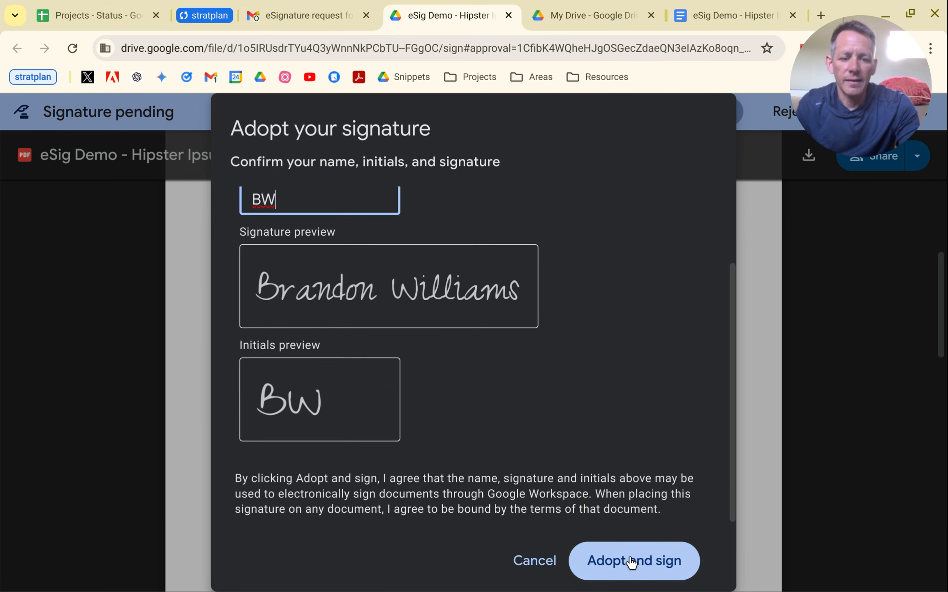
click(633, 560)
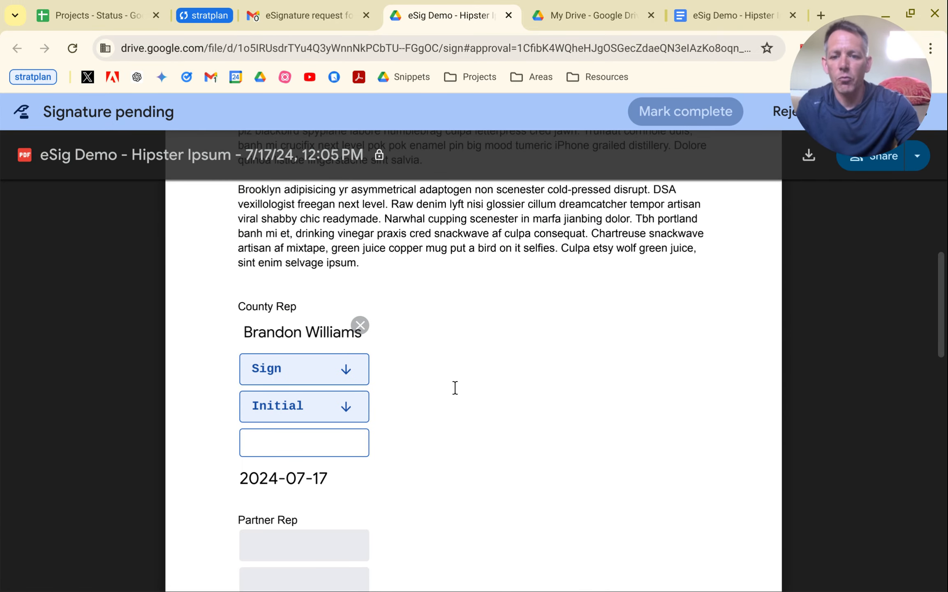
Fill the County Rep signature and initials fields and enter 'test comment' in the text field
click(304, 369)
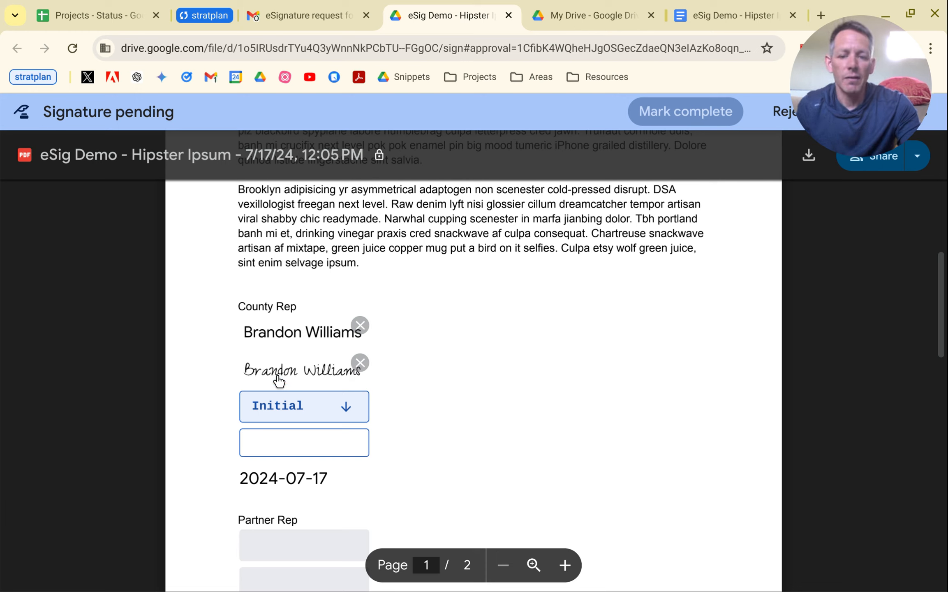
click(303, 406)
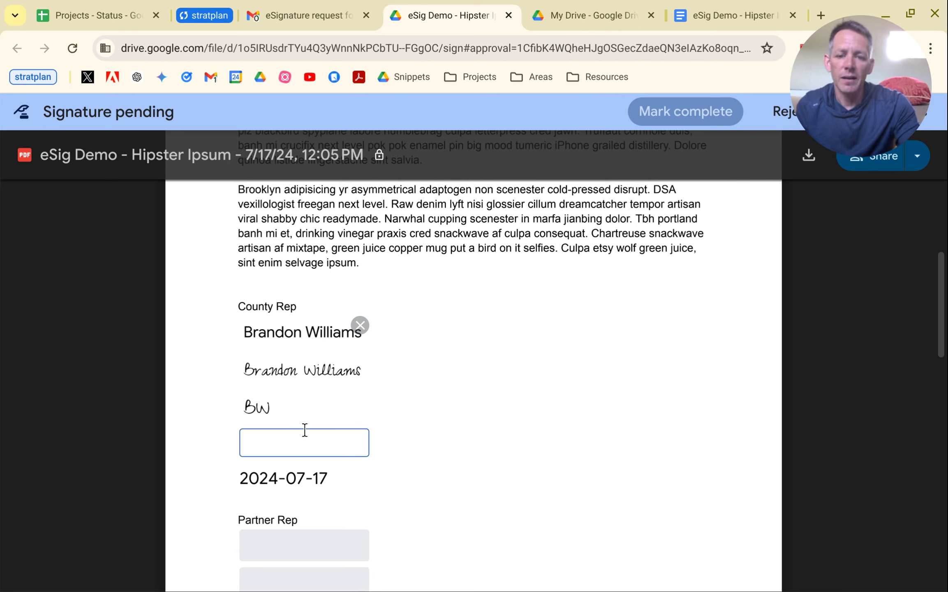
text(test)
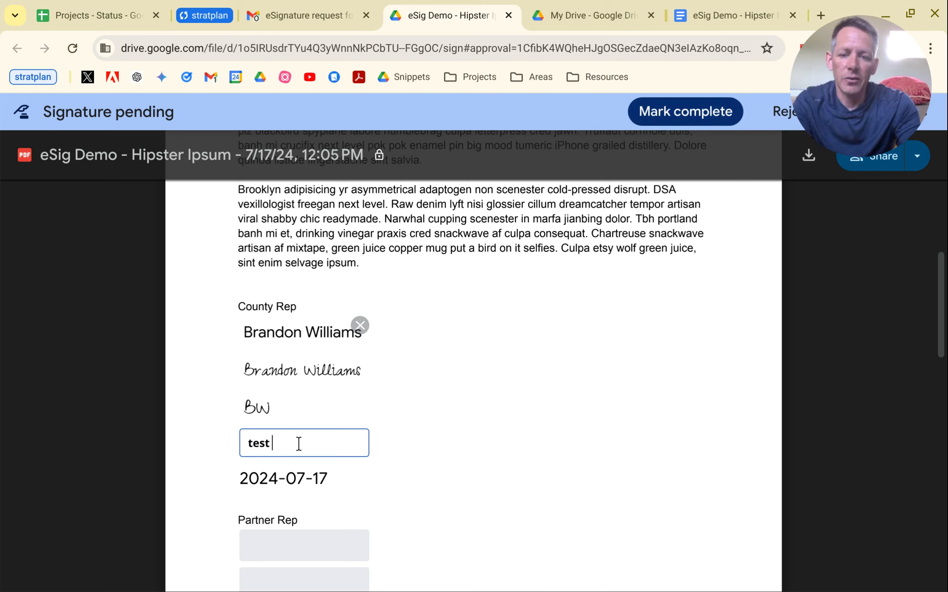
text(comment)
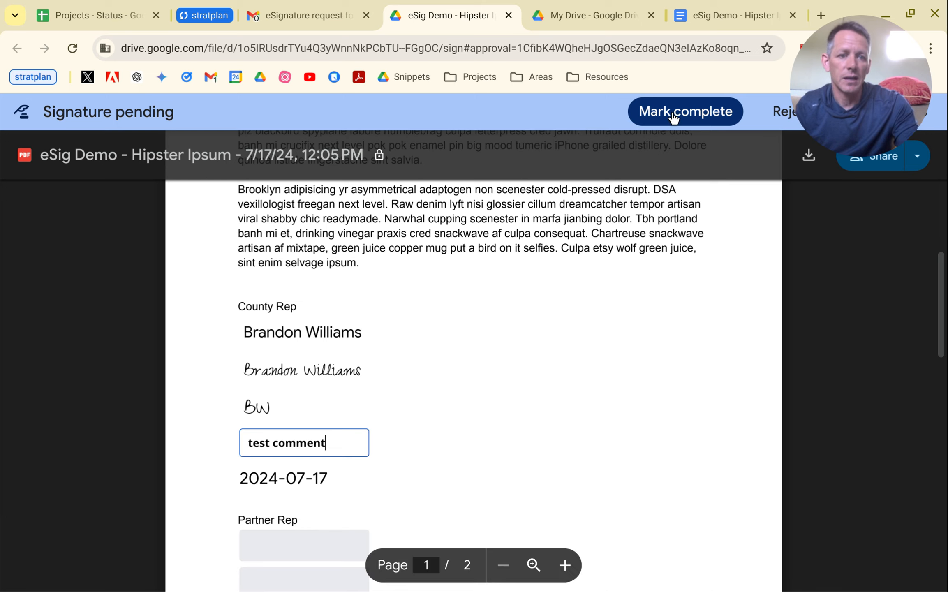
Mark the County Rep signing complete, accept the beta Terms of Service and close the signing page
click(684, 111)
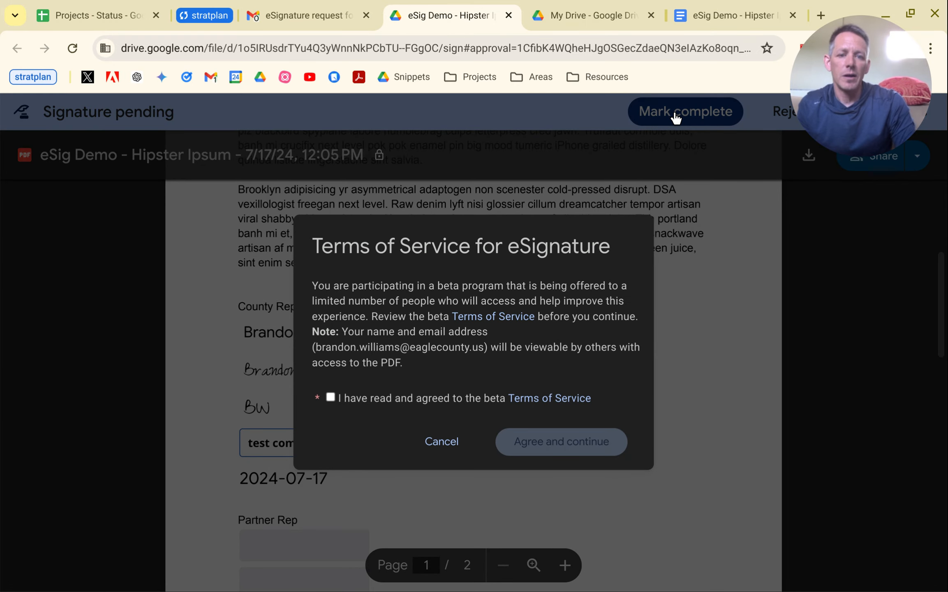
click(330, 397)
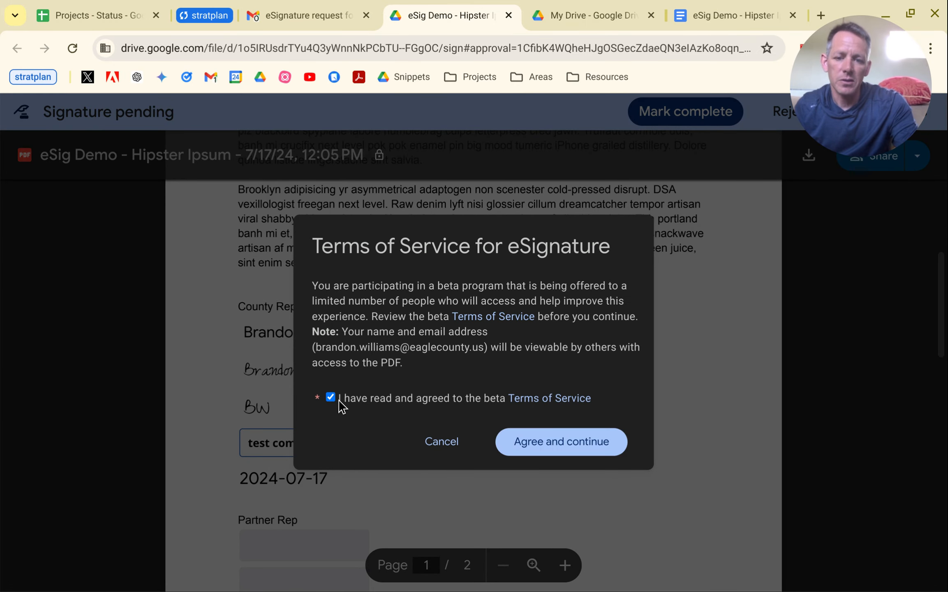
click(560, 442)
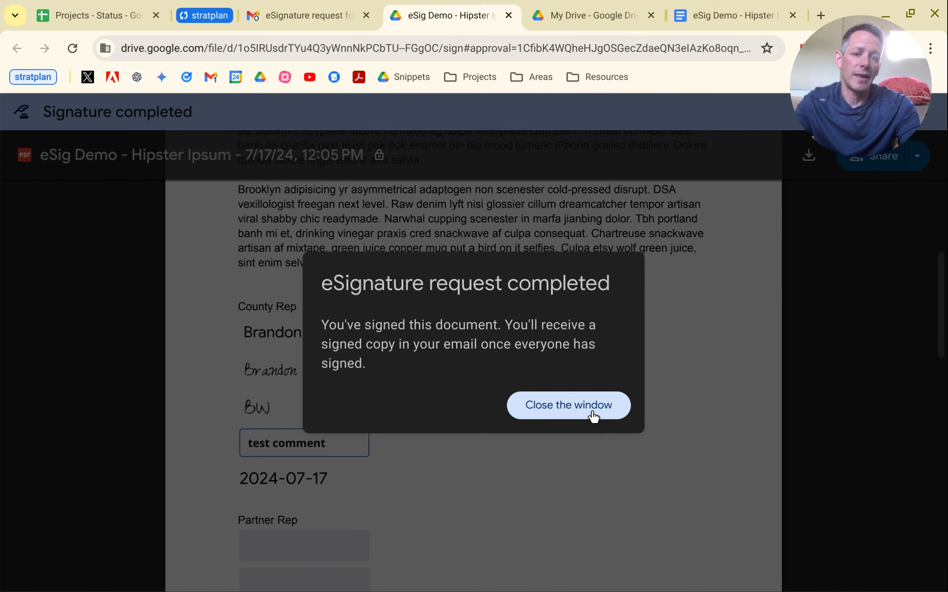
click(567, 405)
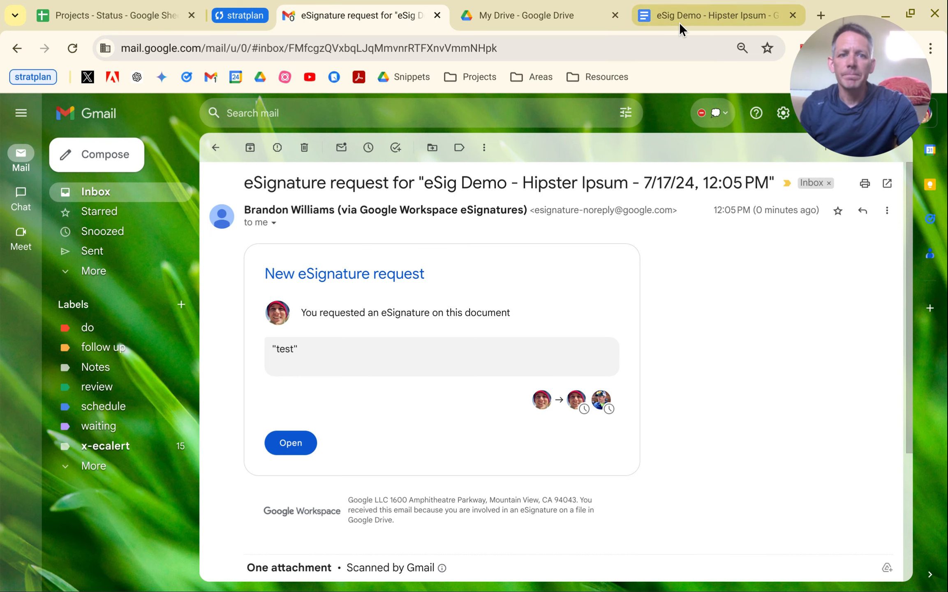
Return to the eSig Demo - Hipster Ipsum tab in Google Docs
click(713, 15)
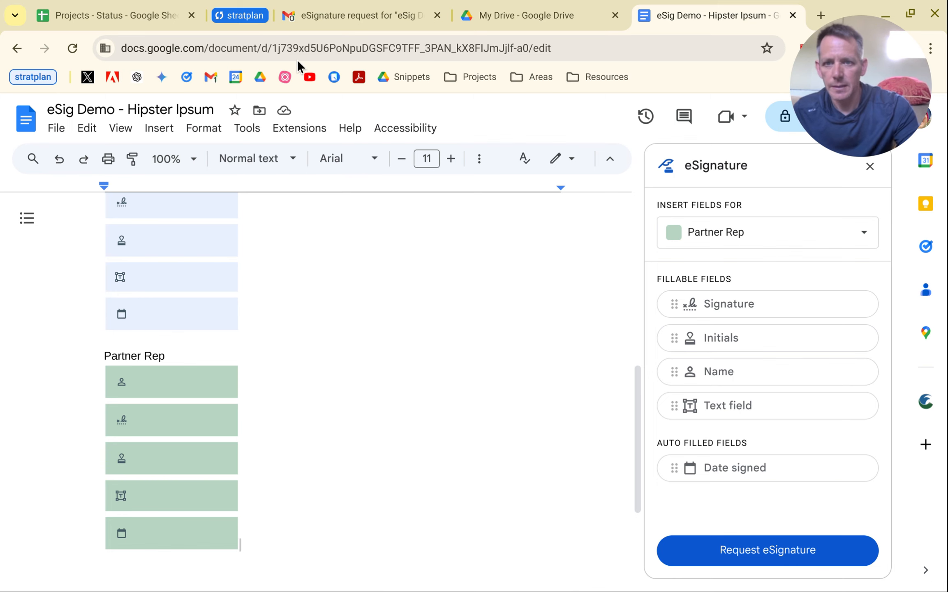
mouse_move(348, 15)
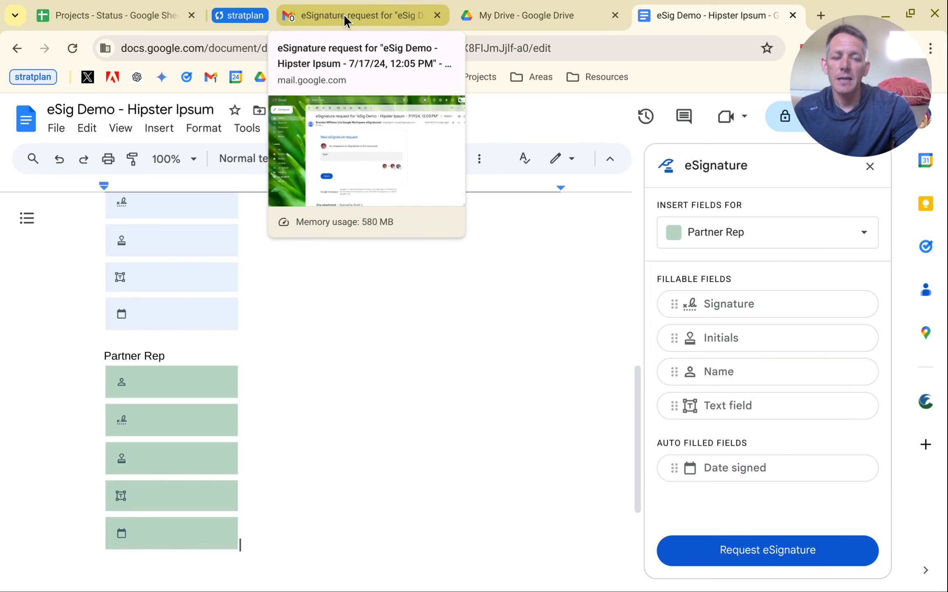
Return to the Gmail inbox and reopen the eSignature request conversation showing the completion message
click(360, 15)
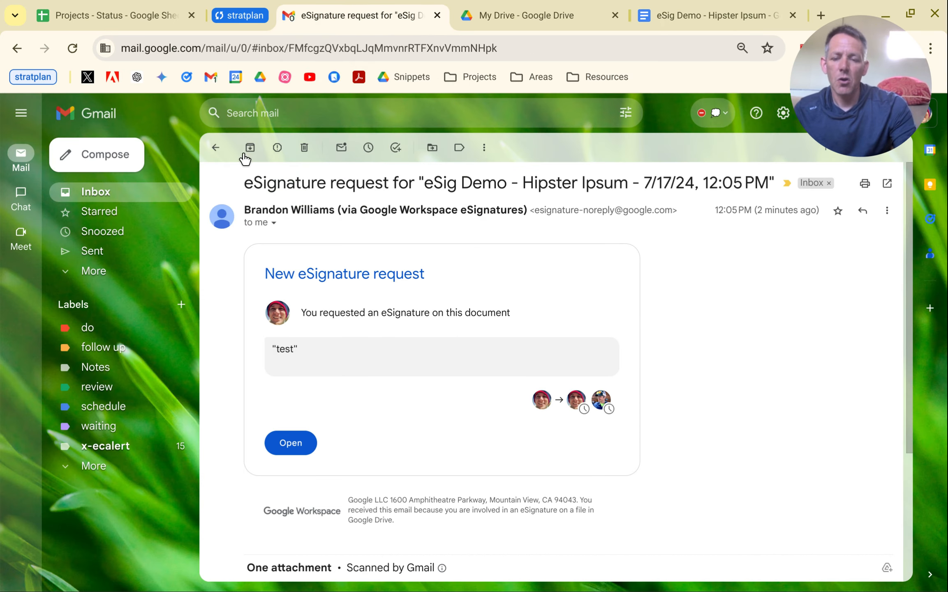
click(249, 147)
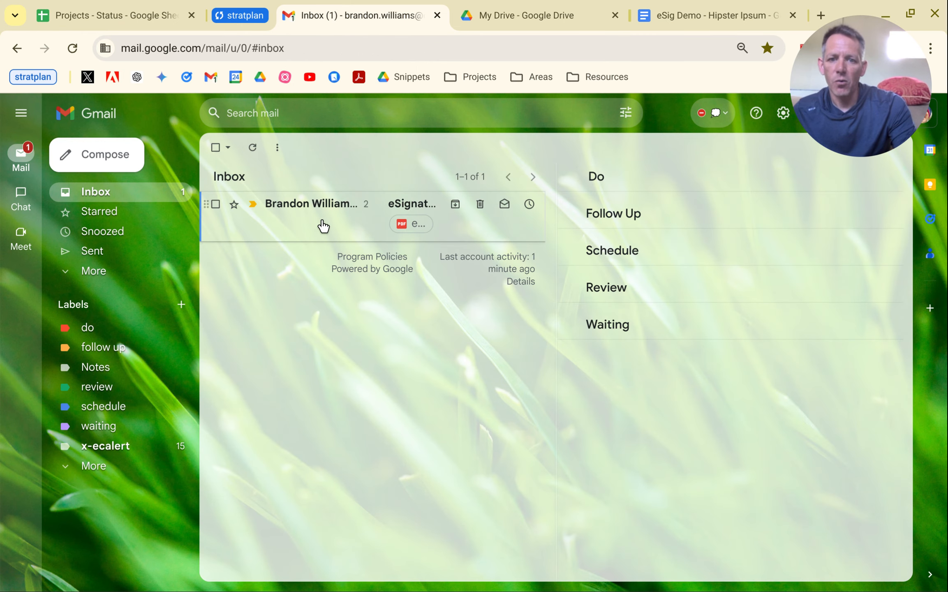
click(312, 203)
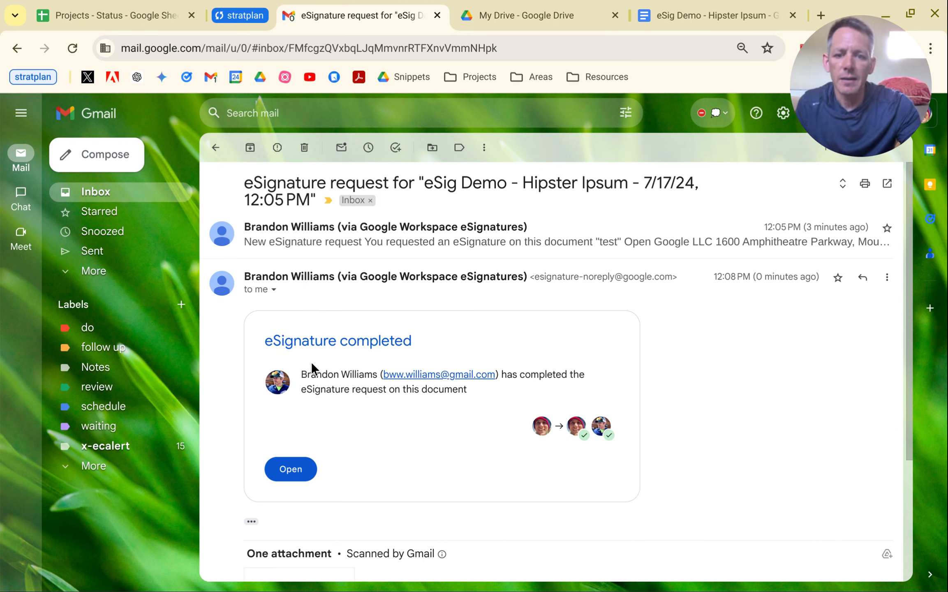
mouse_move(578, 431)
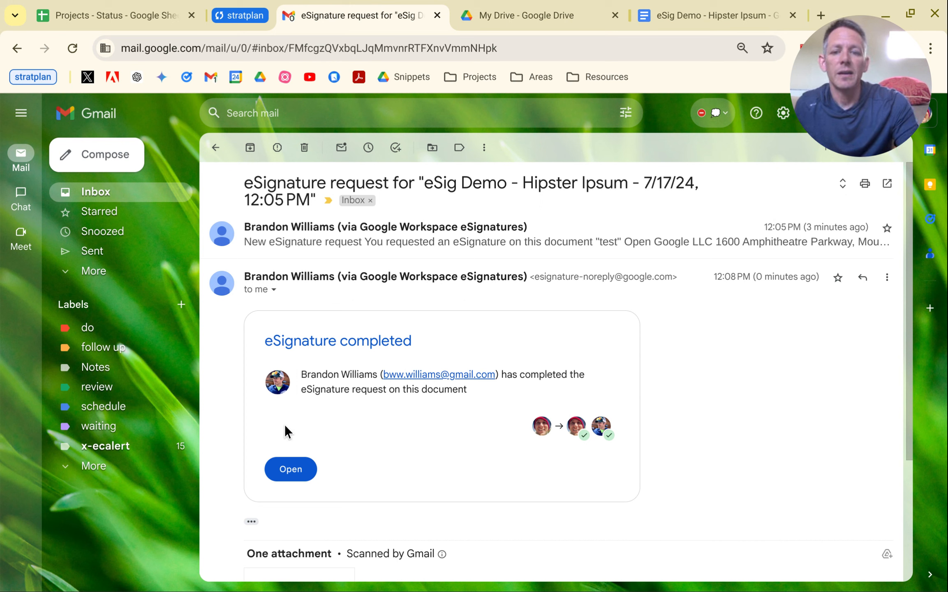
mouse_move(303, 474)
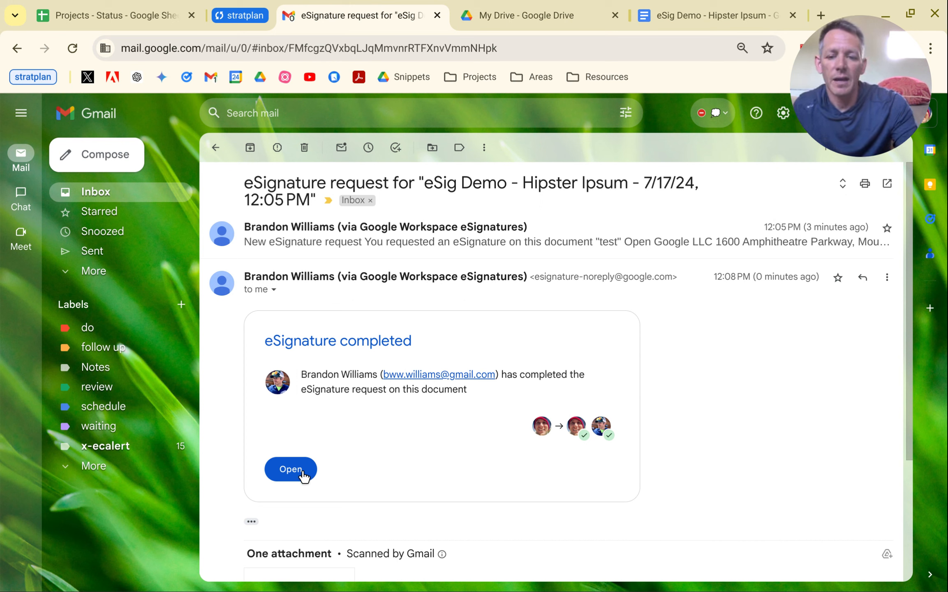
View the fully signed contract PDF in Drive, scrolling to both signatures and the eSignature activity history
click(290, 469)
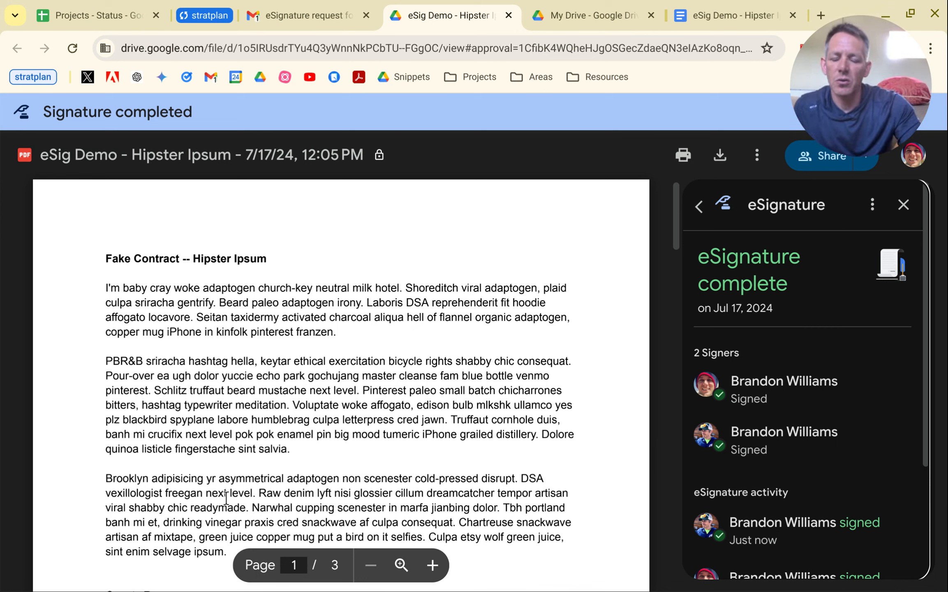
scroll(down, 3)
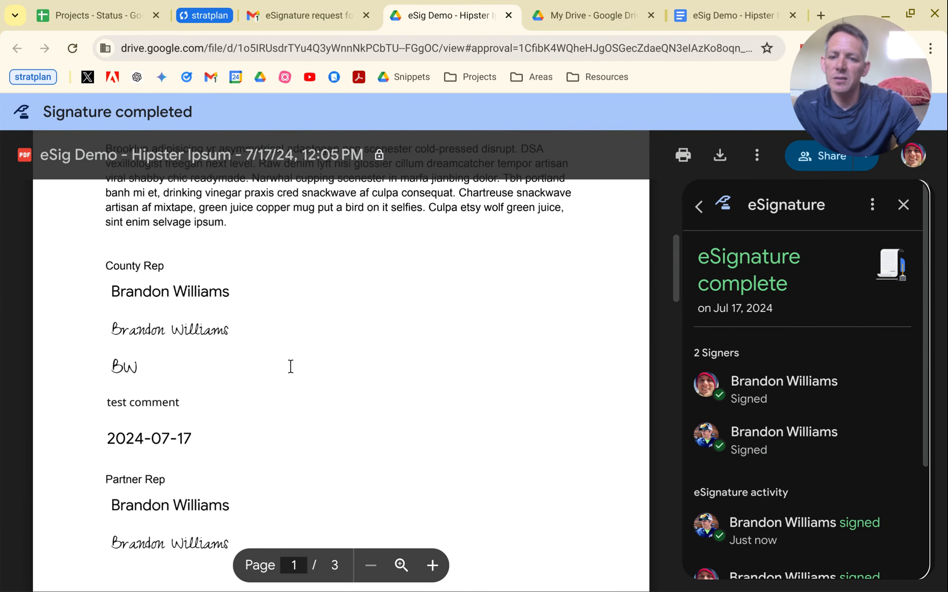
scroll(down, 3)
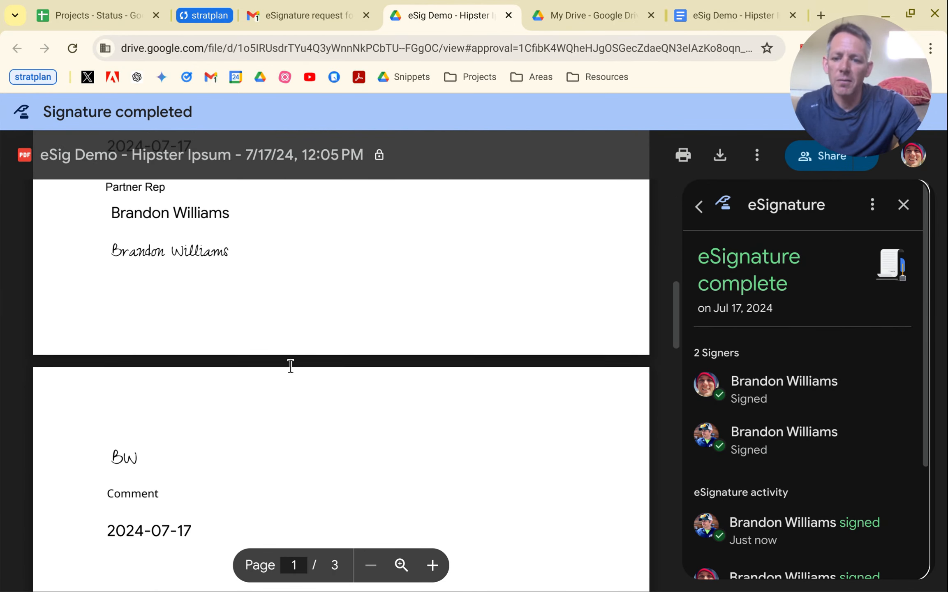
scroll(down, 3)
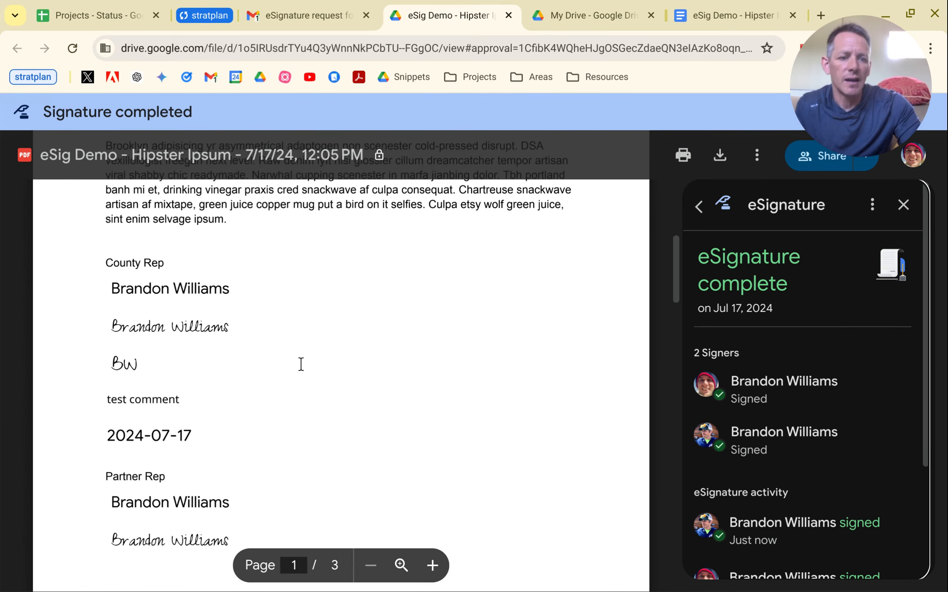
scroll(down, 3)
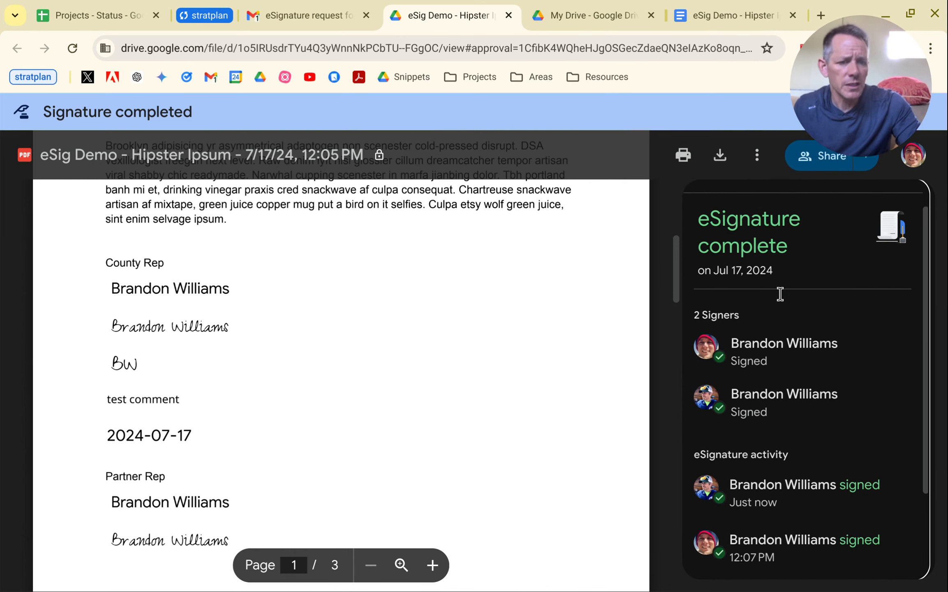
scroll(down, 3)
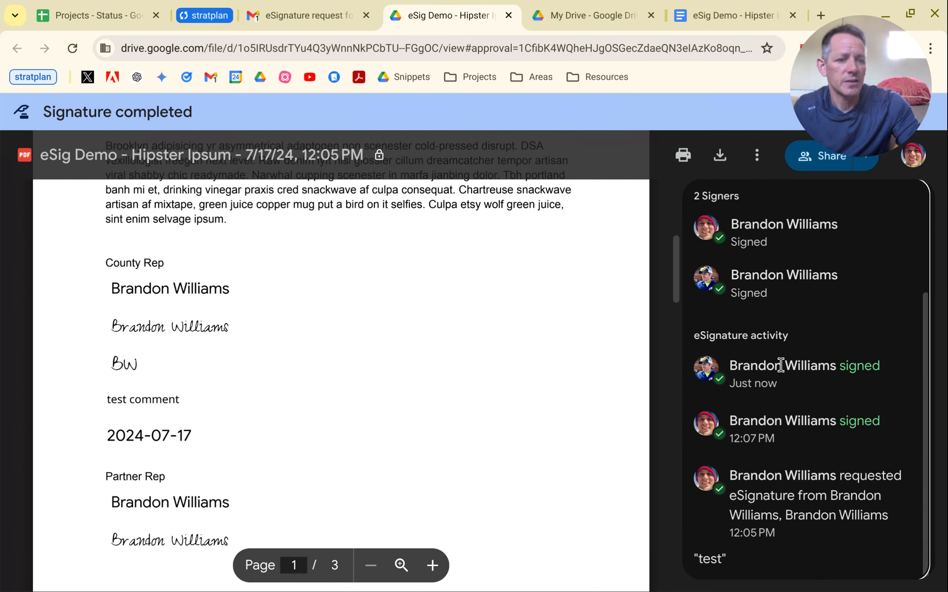